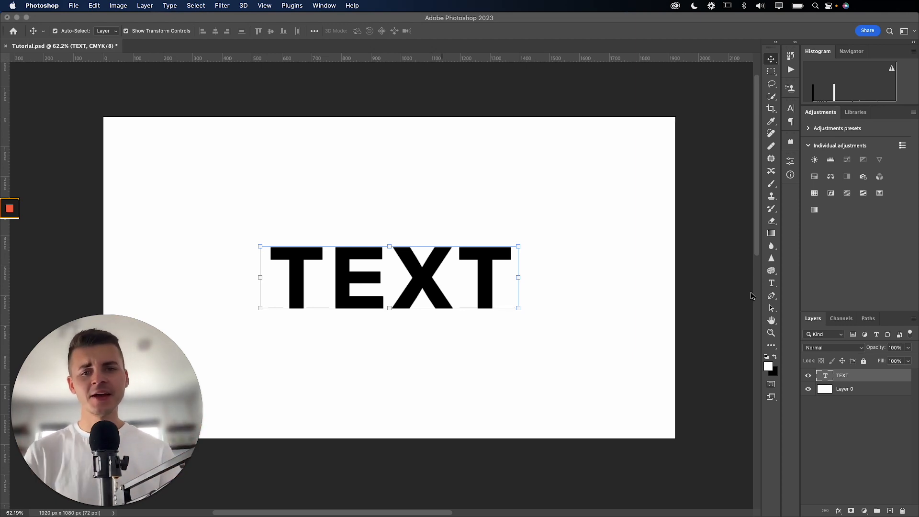
{"action": "mouse_move", "coordinate": [477, 298]}
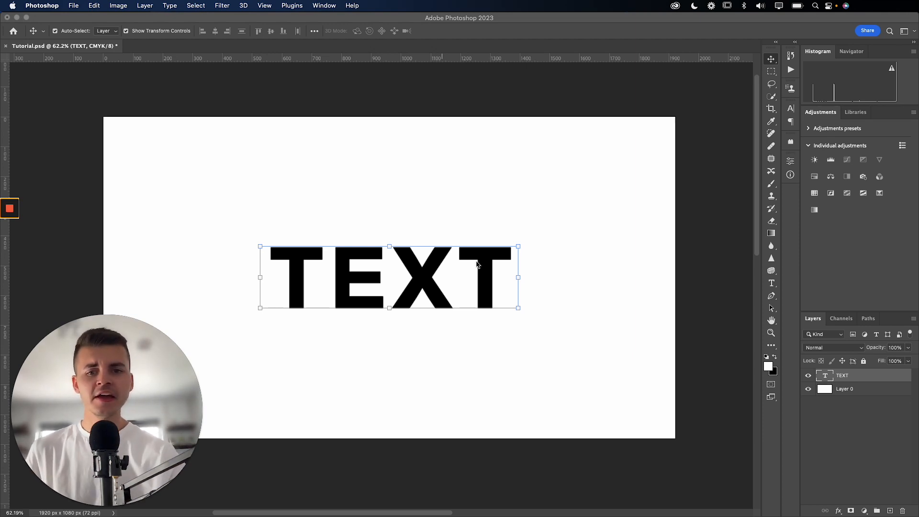
{"action": "mouse_move", "coordinate": [363, 494]}
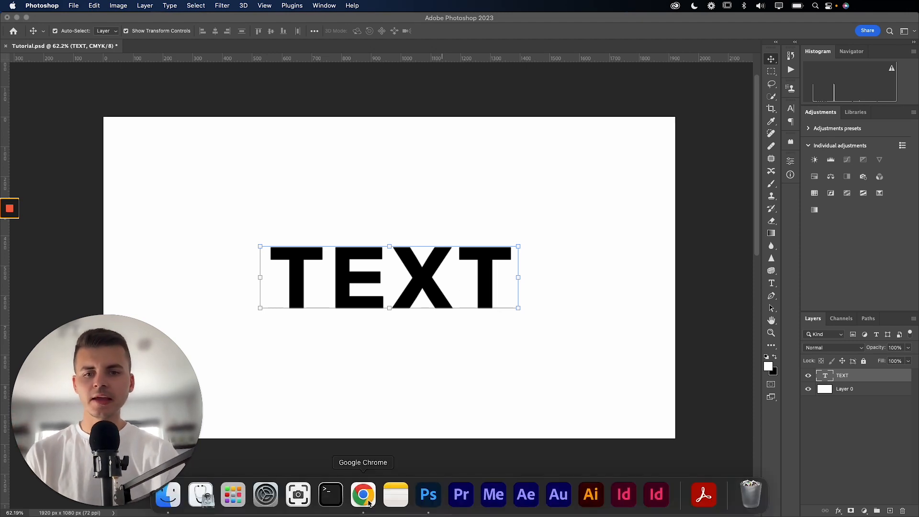
Bring Google Chrome to the front from the Dock.
{"action": "left_click", "coordinate": [363, 494]}
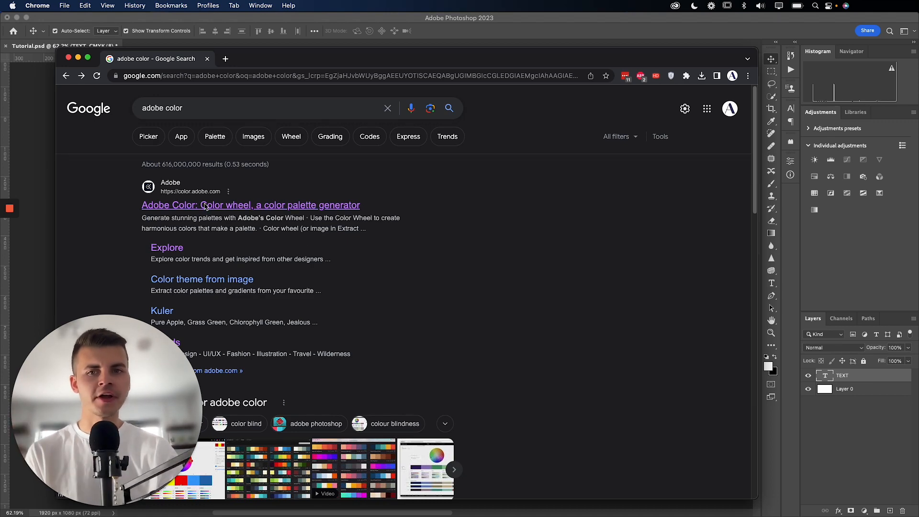
Go to the Adobe Color colour wheel page from the search results.
{"action": "left_click", "coordinate": [251, 205]}
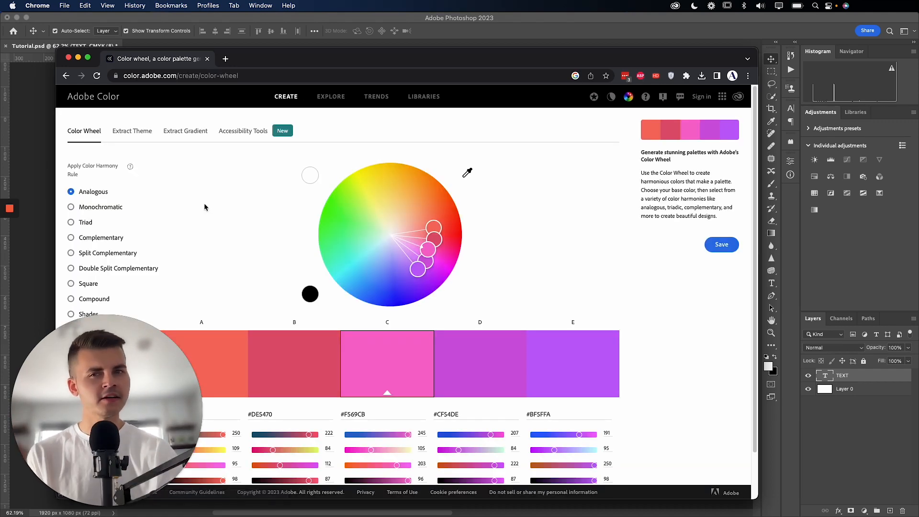
{"action": "mouse_move", "coordinate": [225, 175]}
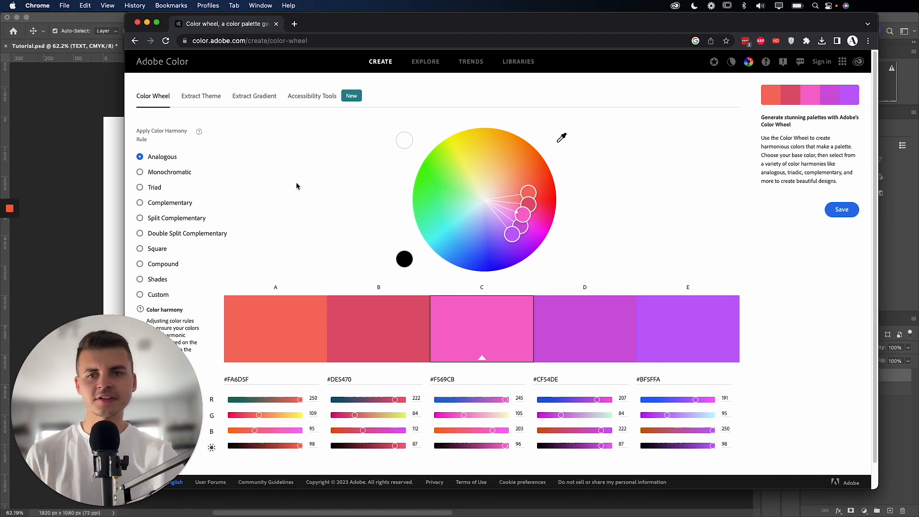
{"action": "mouse_move", "coordinate": [142, 144]}
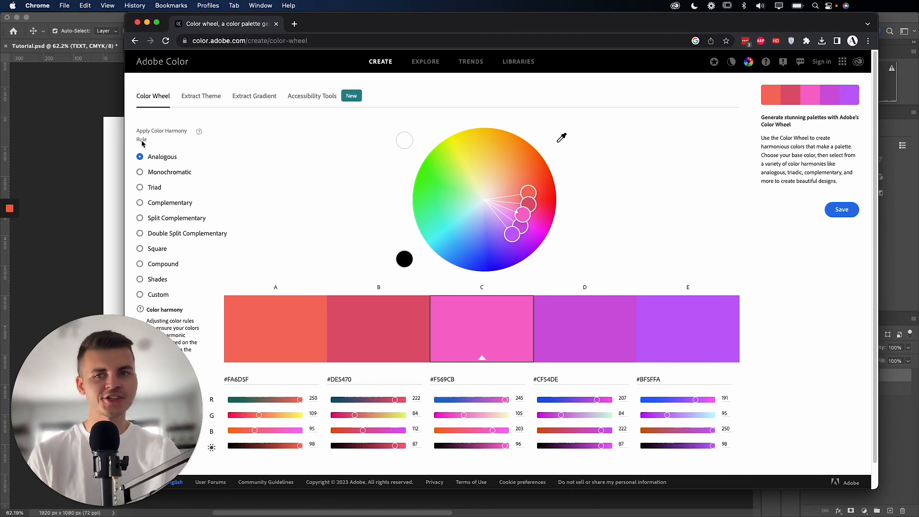
{"action": "mouse_move", "coordinate": [159, 204]}
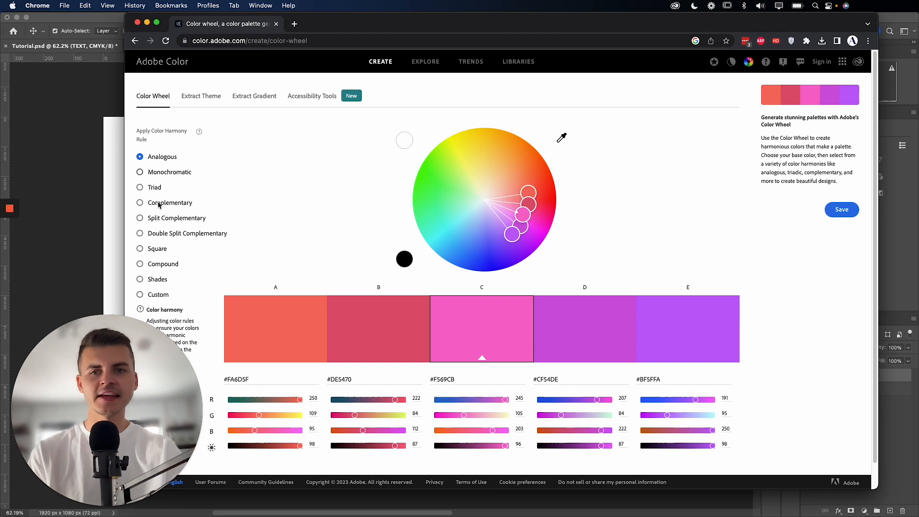
{"action": "mouse_move", "coordinate": [237, 195]}
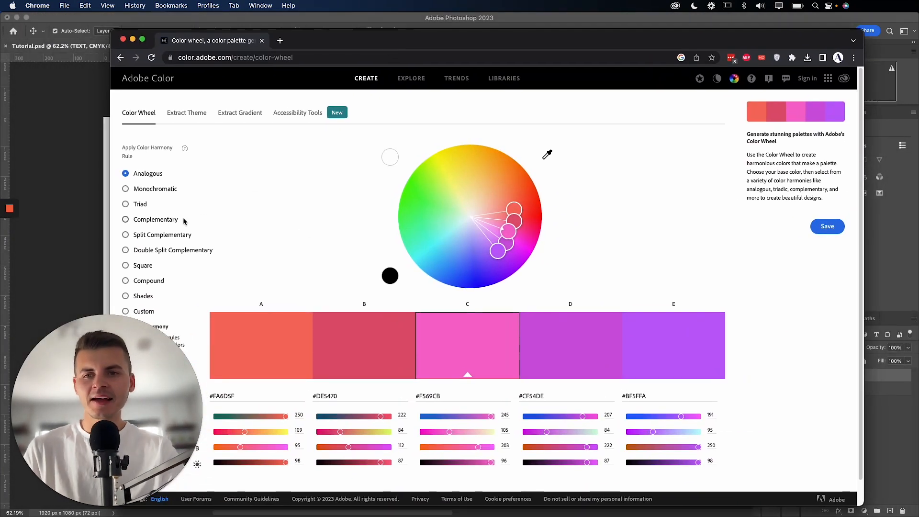
Set the harmony rule to Complementary and move the base colour into golden yellows with blues.
{"action": "left_click", "coordinate": [112, 216]}
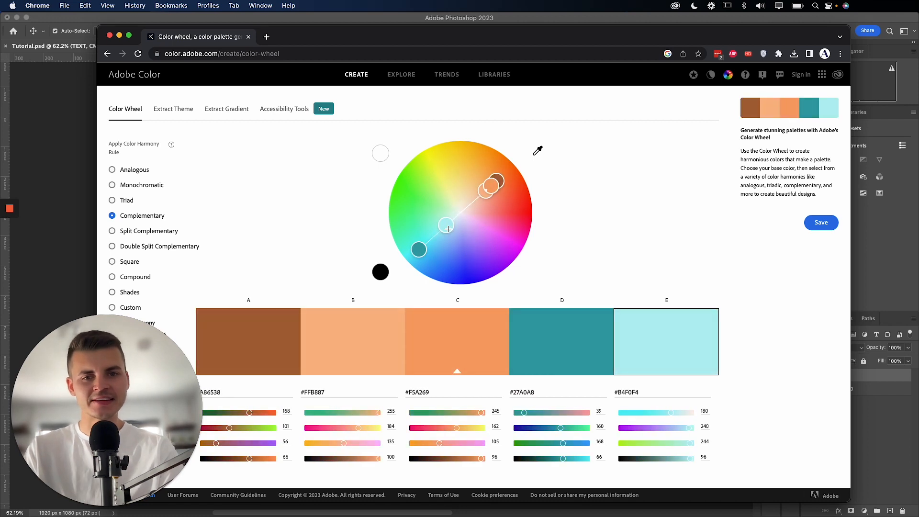
{"action": "left_click_drag", "start_coordinate": [447, 228], "coordinate": [443, 234]}
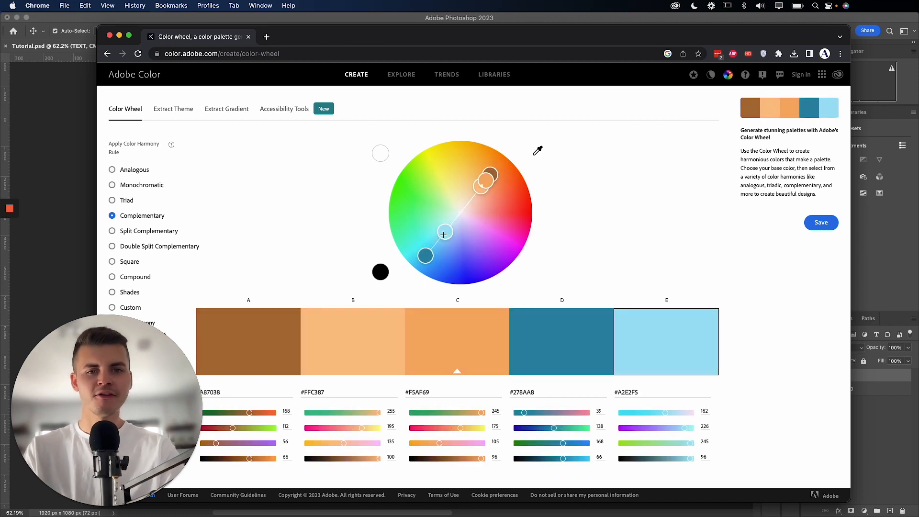
{"action": "left_click_drag", "start_coordinate": [443, 233], "coordinate": [453, 234]}
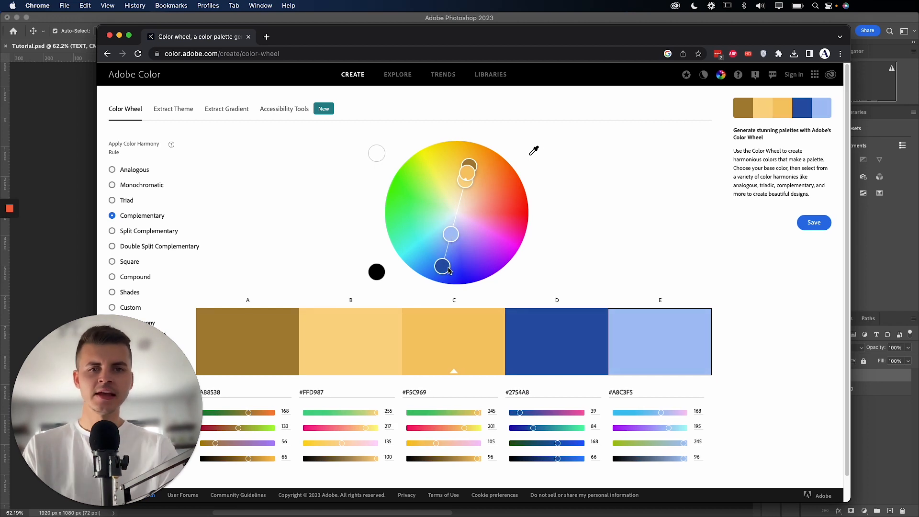
{"action": "left_click_drag", "start_coordinate": [442, 267], "coordinate": [458, 260]}
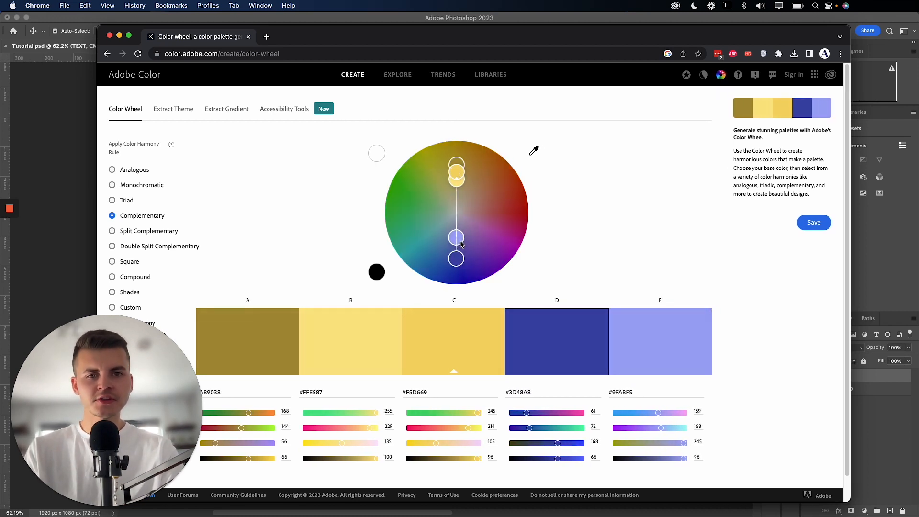
{"action": "mouse_move", "coordinate": [463, 278]}
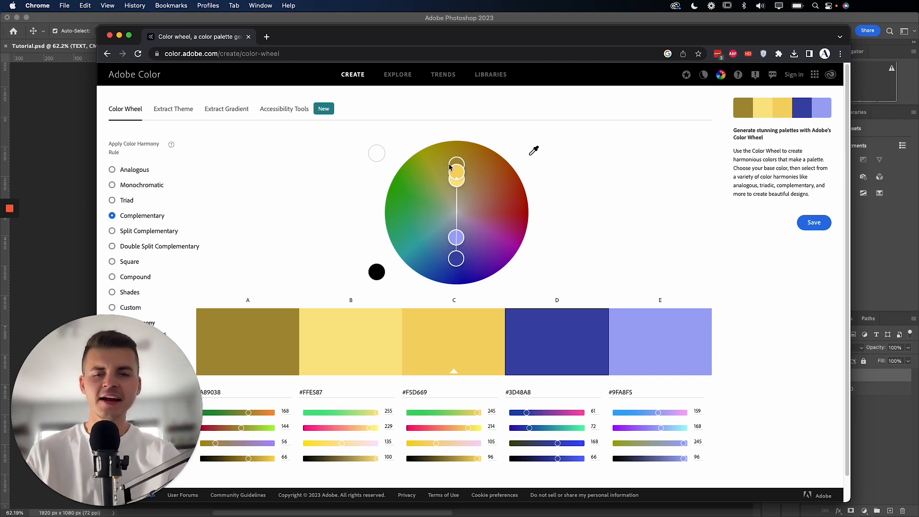
Nudge the gold base marker until the swatches show muted golds with blue #4A5FA8.
{"action": "left_click_drag", "start_coordinate": [456, 164], "coordinate": [463, 170]}
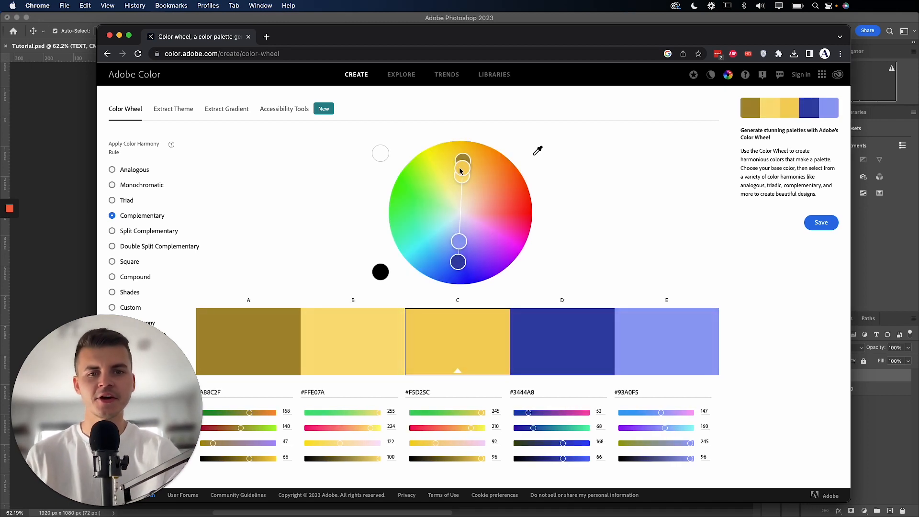
{"action": "left_click_drag", "start_coordinate": [462, 160], "coordinate": [467, 167]}
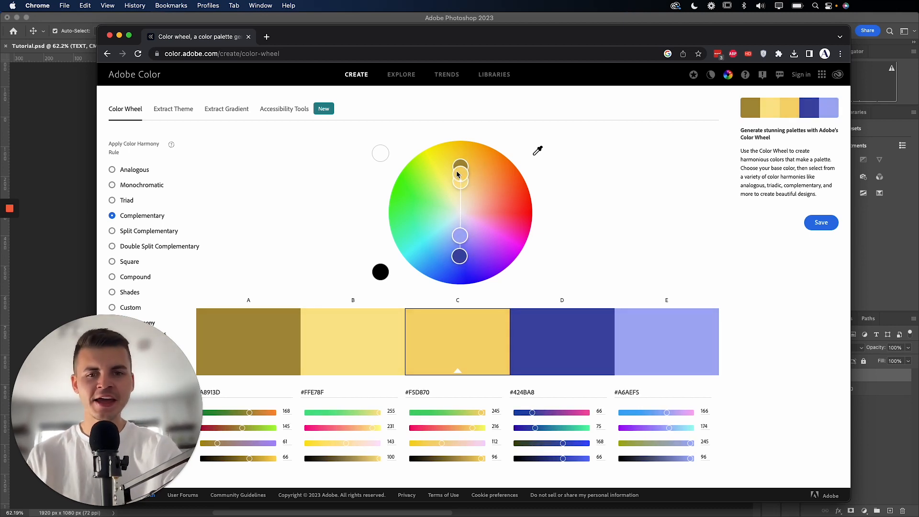
{"action": "left_click_drag", "start_coordinate": [459, 165], "coordinate": [463, 170]}
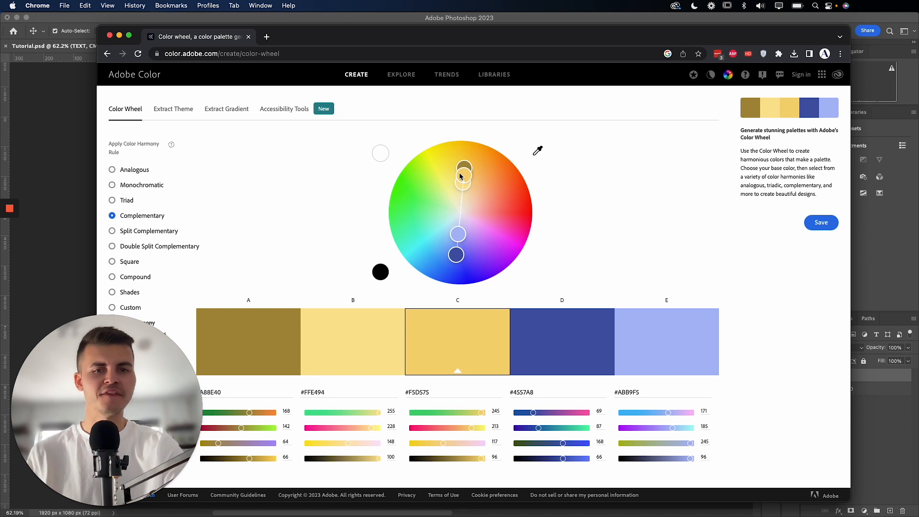
{"action": "left_click_drag", "start_coordinate": [464, 170], "coordinate": [462, 157]}
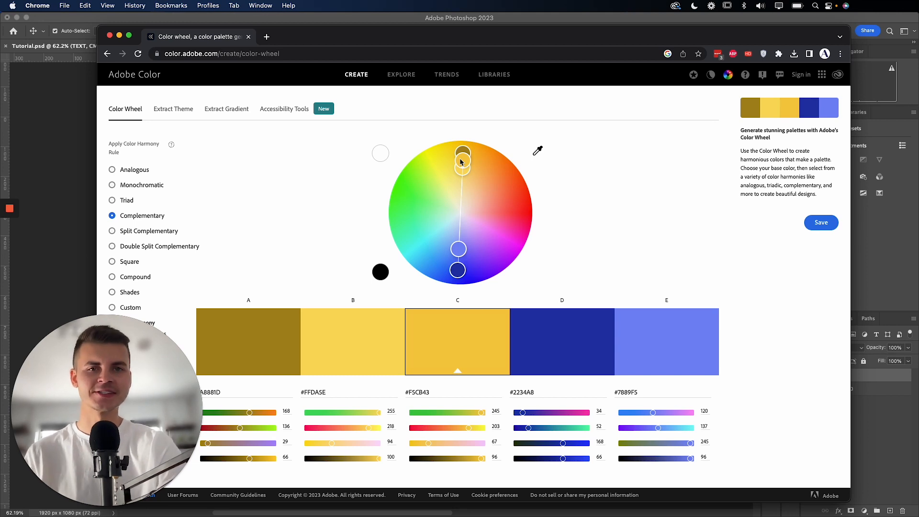
{"action": "left_click_drag", "start_coordinate": [462, 163], "coordinate": [463, 171]}
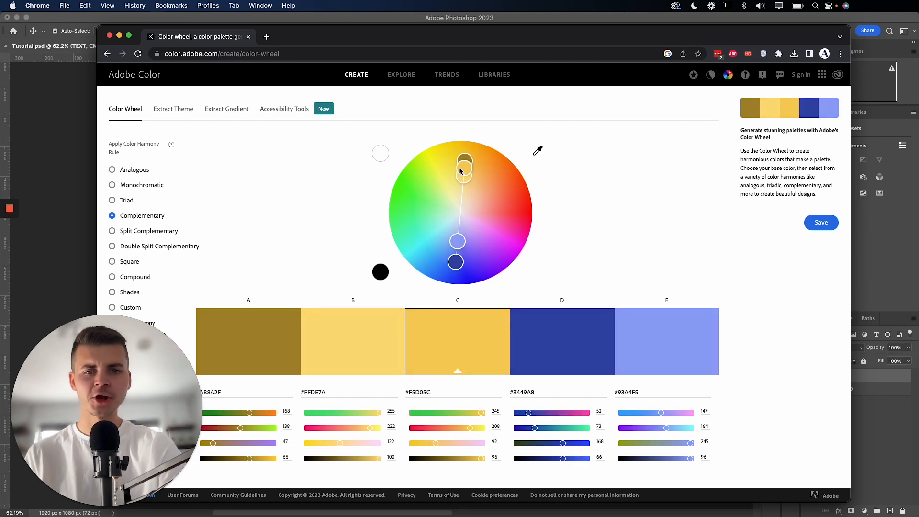
{"action": "left_click_drag", "start_coordinate": [464, 171], "coordinate": [462, 180]}
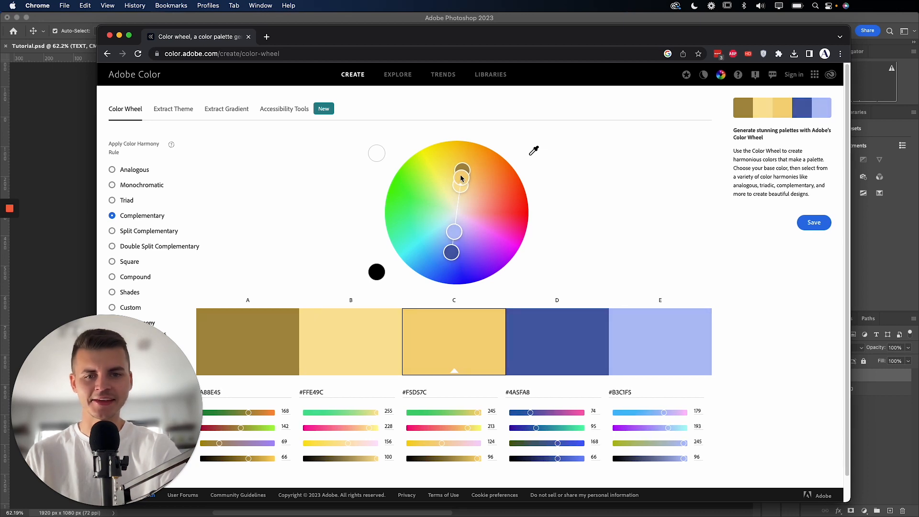
{"action": "scroll", "scroll_direction": "down", "scroll_amount": 3}
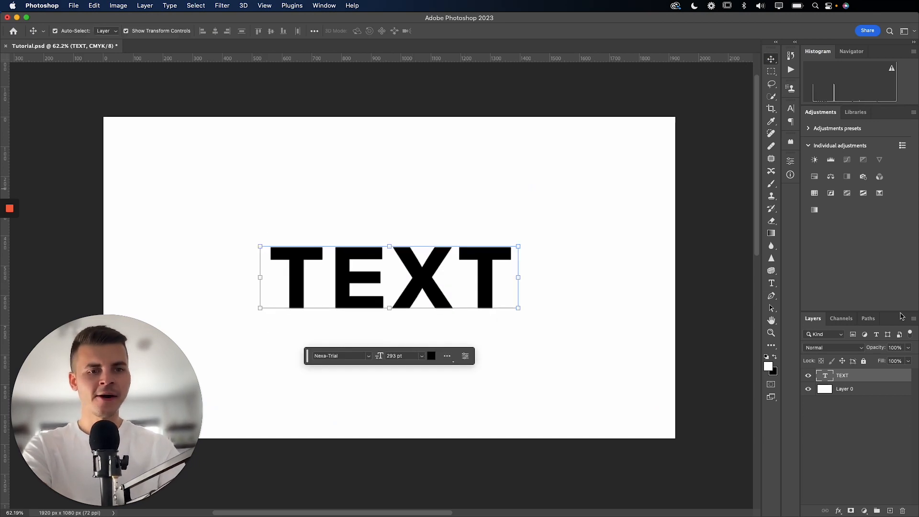
Fill Layer 0 with navy #4A5FA8 behind the black TEXT, then return to the browser.
{"action": "left_click", "coordinate": [845, 389]}
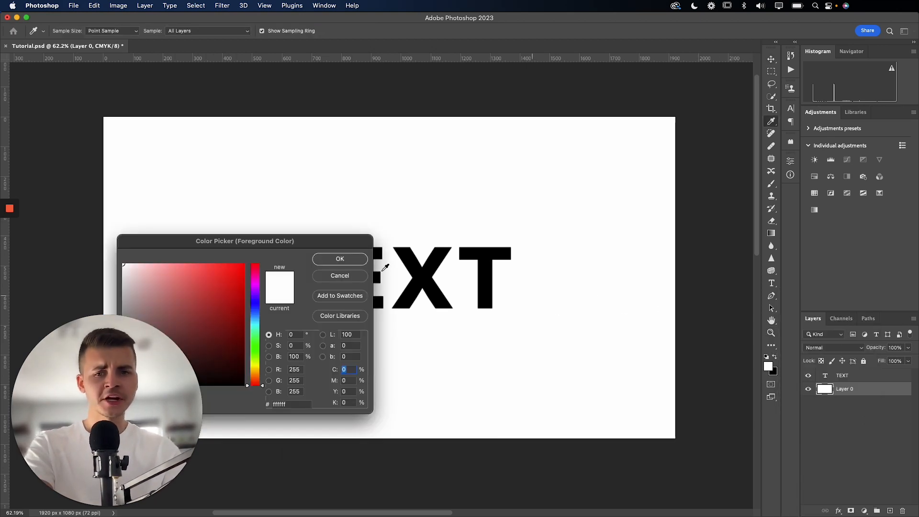
{"action": "left_click_drag", "start_coordinate": [245, 240], "coordinate": [490, 162]}
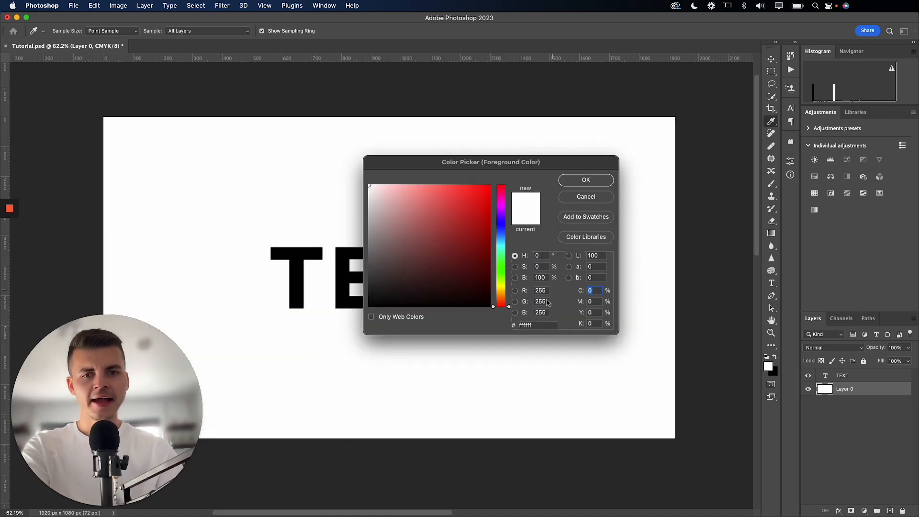
{"action": "left_click", "coordinate": [538, 326]}
{"action": "type", "text": "#4A5FA8"}
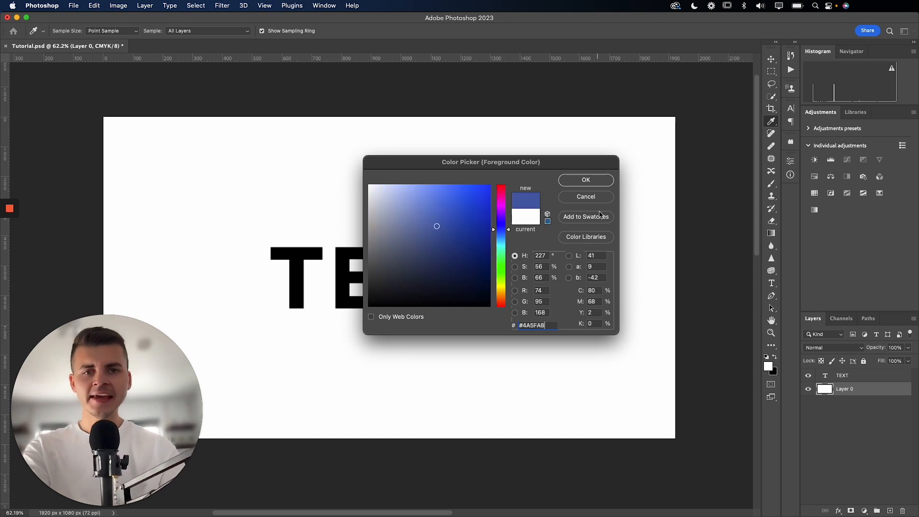
{"action": "left_click", "coordinate": [586, 180]}
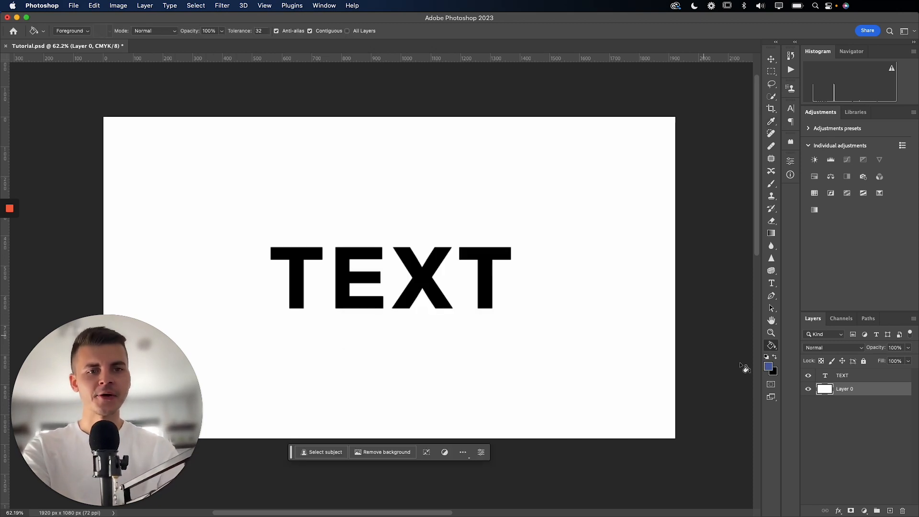
{"action": "mouse_move", "coordinate": [691, 347]}
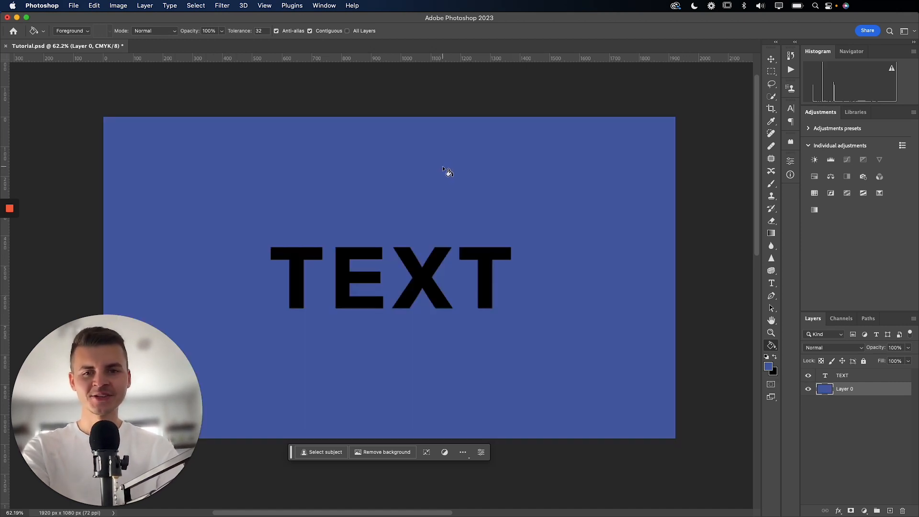
{"action": "mouse_move", "coordinate": [491, 185]}
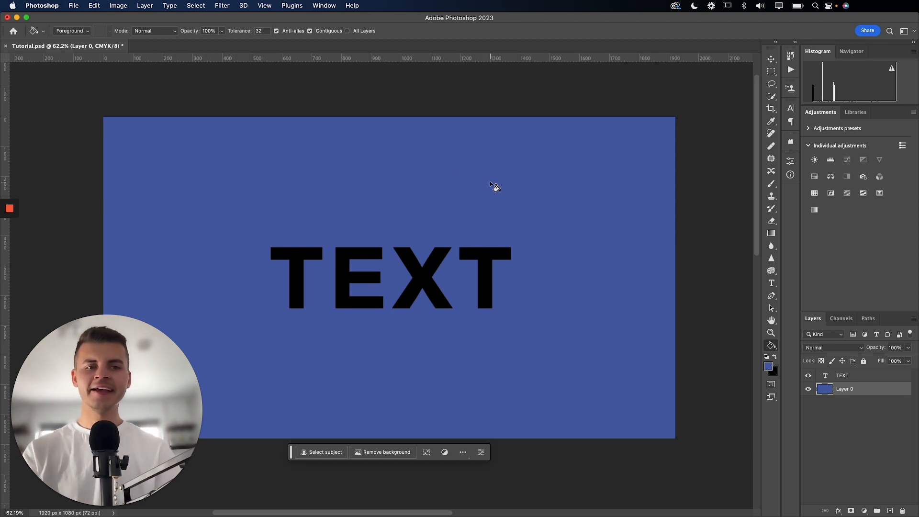
{"action": "left_click", "coordinate": [362, 494]}
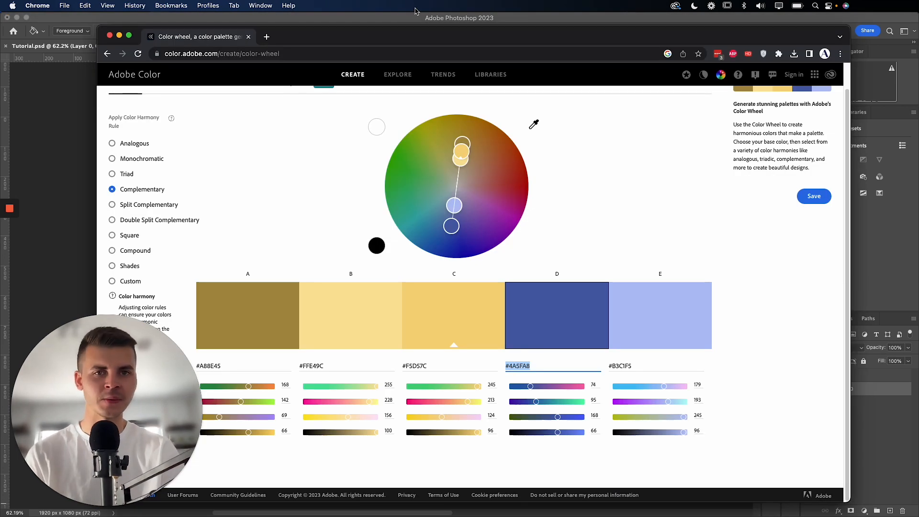
{"action": "mouse_move", "coordinate": [559, 25]}
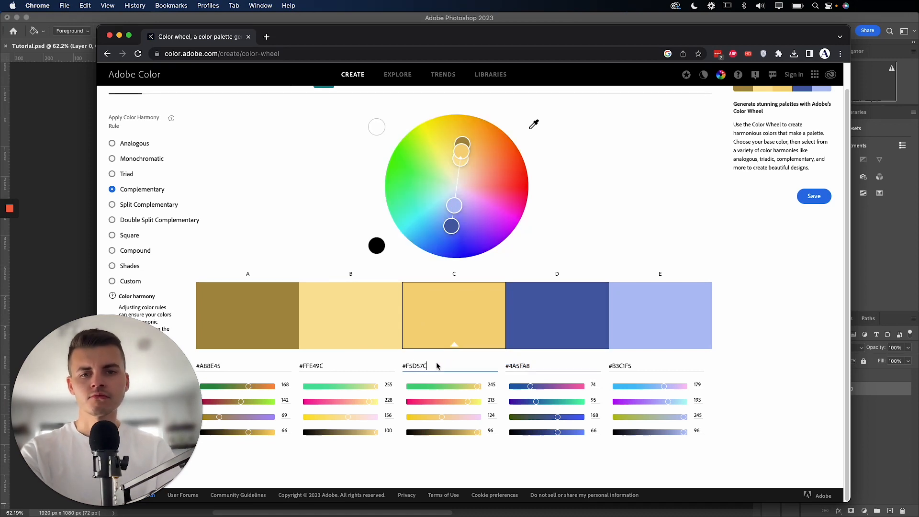
Select the light gold hex code #F5D57C under swatch C for copying.
{"action": "double_click", "coordinate": [414, 365]}
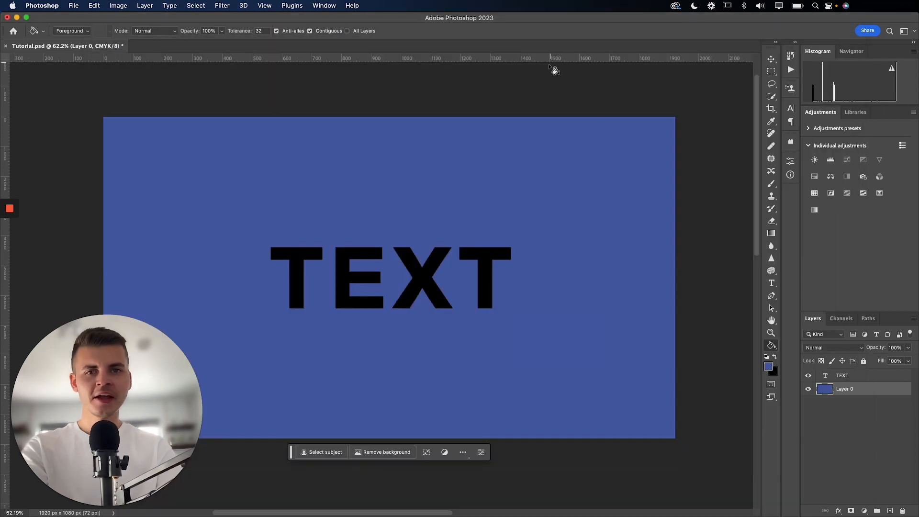
Recolour the TEXT layer to light gold #F5D57C via the contextual colour picker.
{"action": "left_click", "coordinate": [843, 376]}
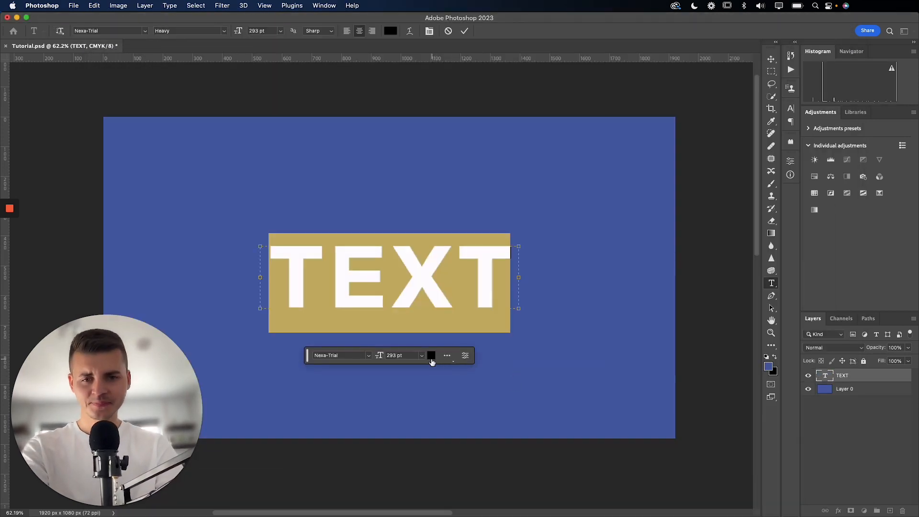
{"action": "left_click", "coordinate": [431, 356]}
{"action": "type", "text": "F5D57C"}
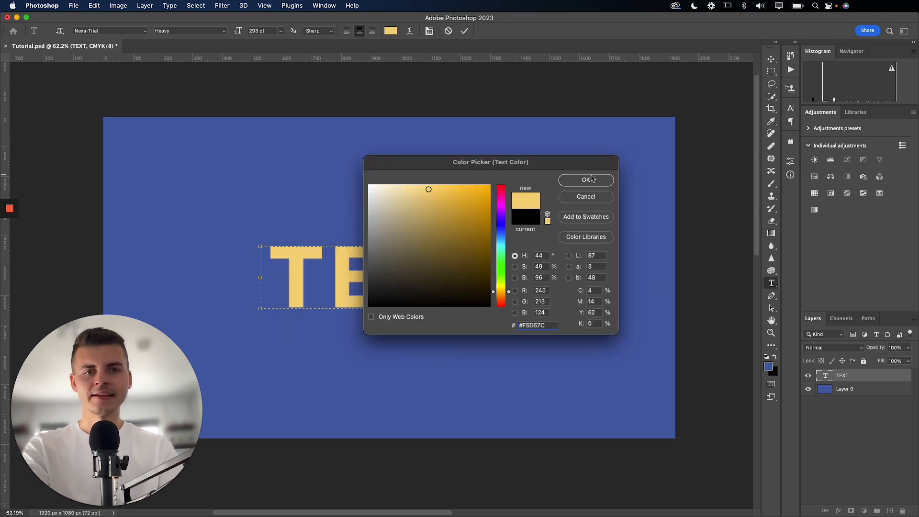
{"action": "left_click", "coordinate": [587, 180]}
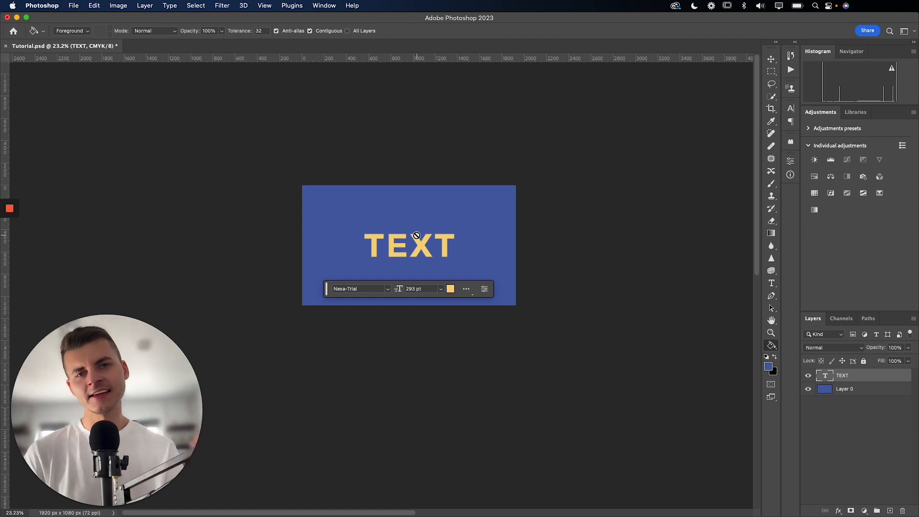
{"action": "mouse_move", "coordinate": [326, 511]}
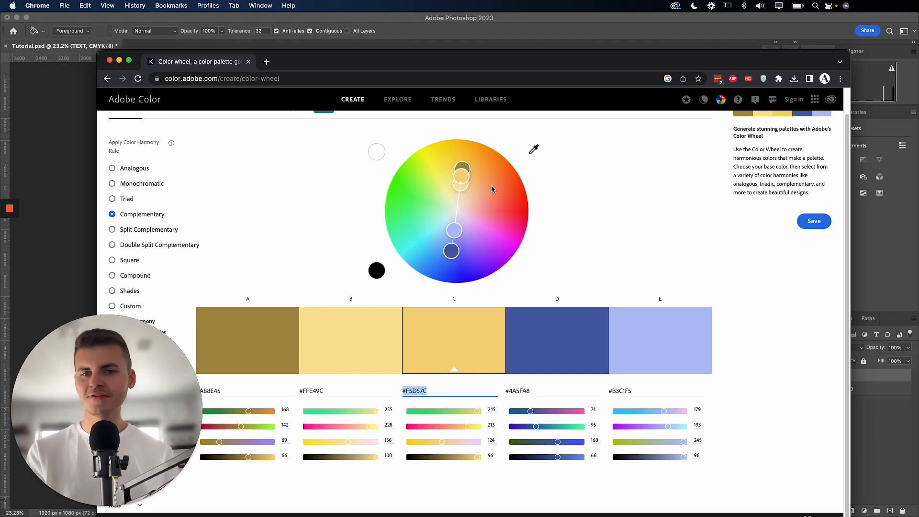
Swing the wheel markers from golds and blues to greens with bright red #F52622.
{"action": "left_click_drag", "start_coordinate": [461, 168], "coordinate": [480, 182]}
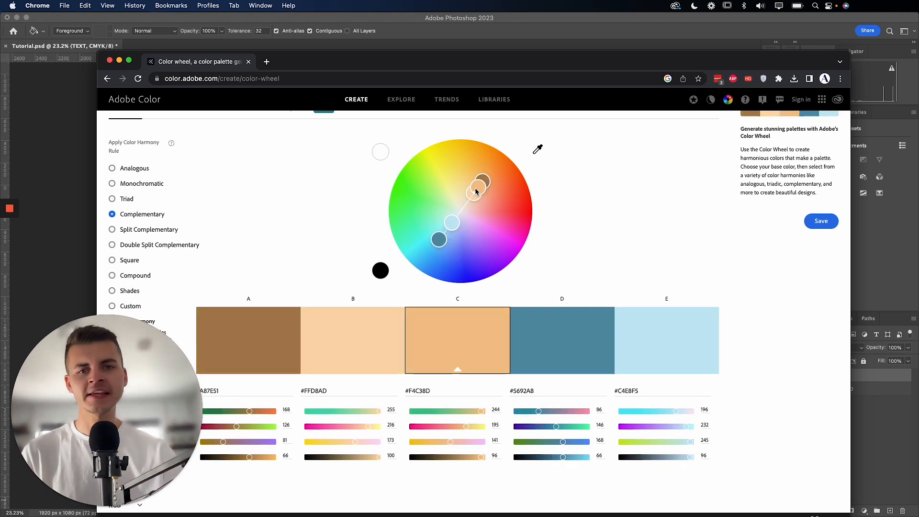
{"action": "left_click_drag", "start_coordinate": [474, 189], "coordinate": [495, 189]}
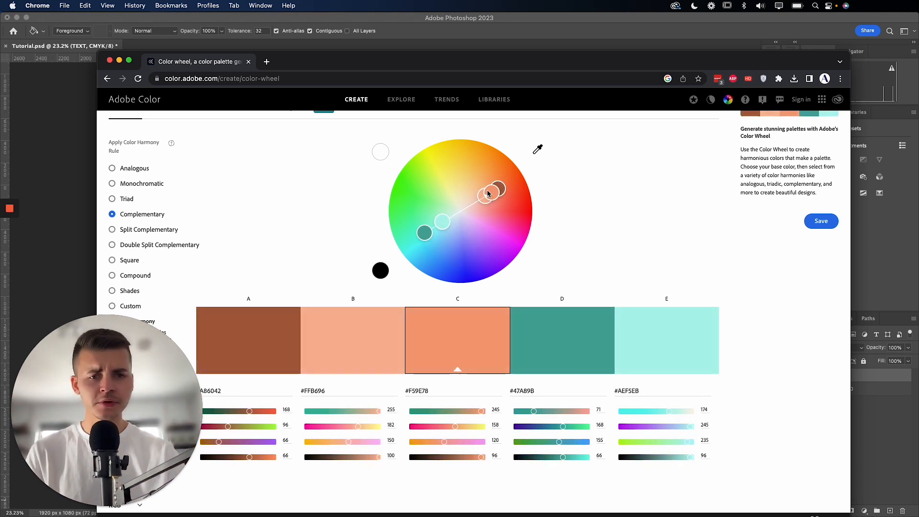
{"action": "left_click_drag", "start_coordinate": [495, 189], "coordinate": [493, 213]}
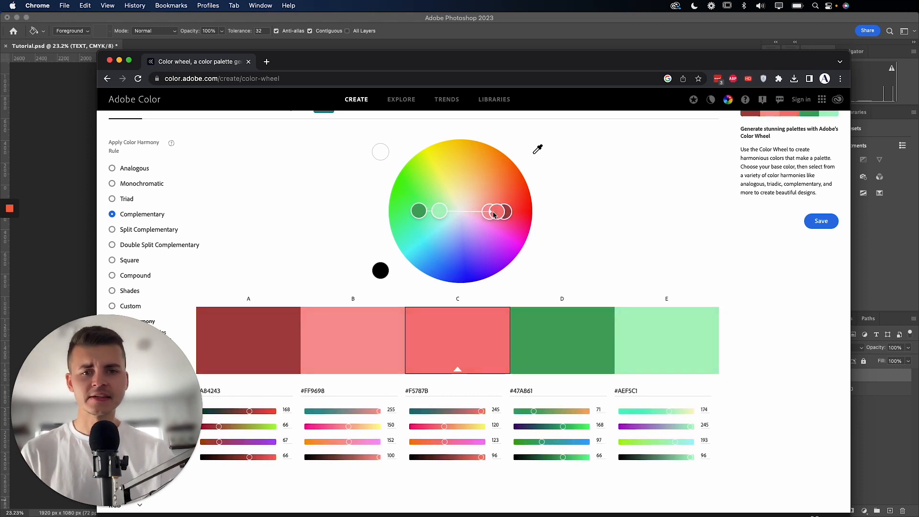
{"action": "left_click_drag", "start_coordinate": [419, 211], "coordinate": [414, 210]}
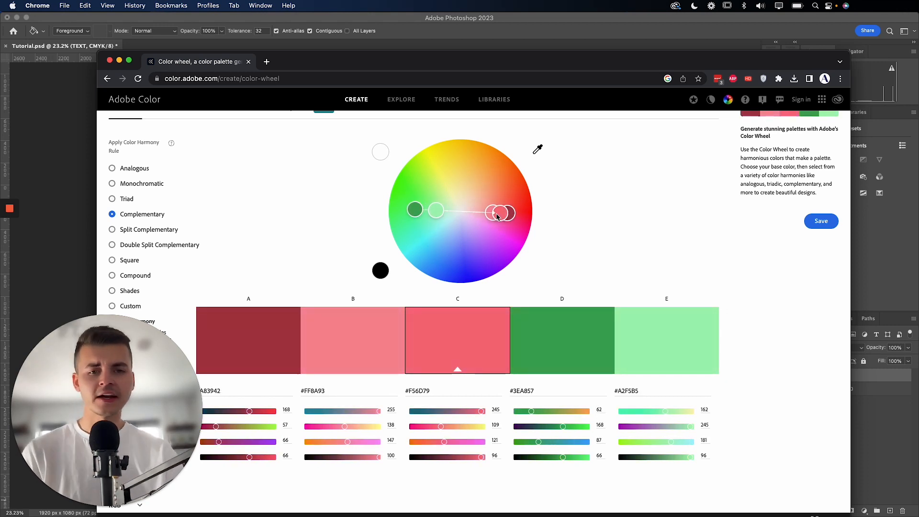
{"action": "left_click_drag", "start_coordinate": [498, 212], "coordinate": [467, 238]}
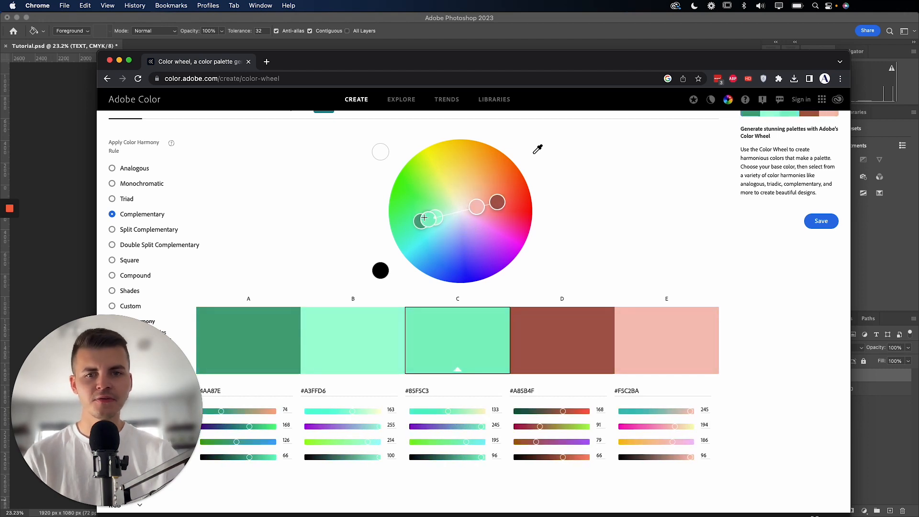
{"action": "left_click_drag", "start_coordinate": [497, 202], "coordinate": [518, 196]}
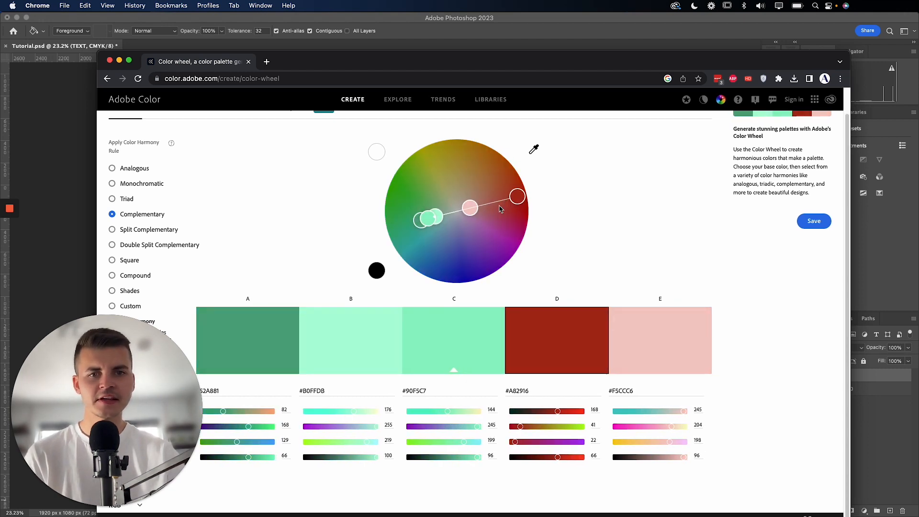
{"action": "left_click_drag", "start_coordinate": [517, 196], "coordinate": [522, 210]}
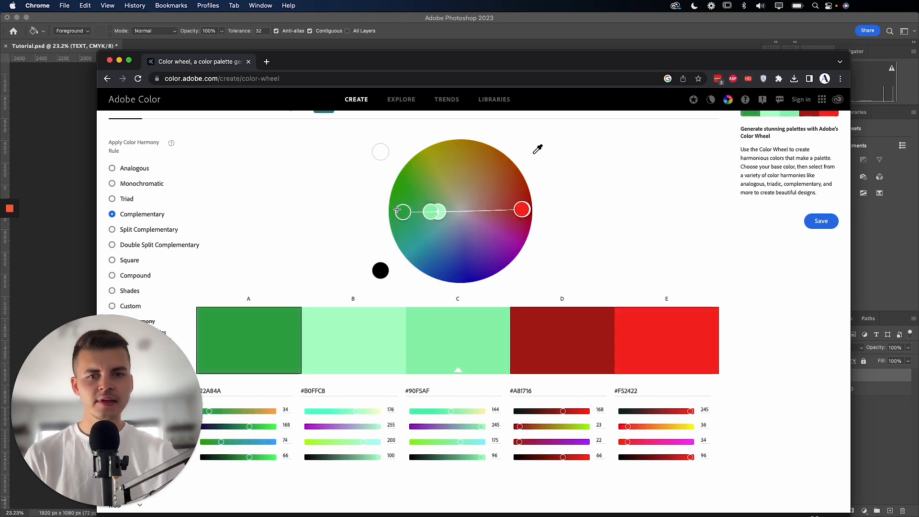
{"action": "left_click_drag", "start_coordinate": [401, 210], "coordinate": [412, 213]}
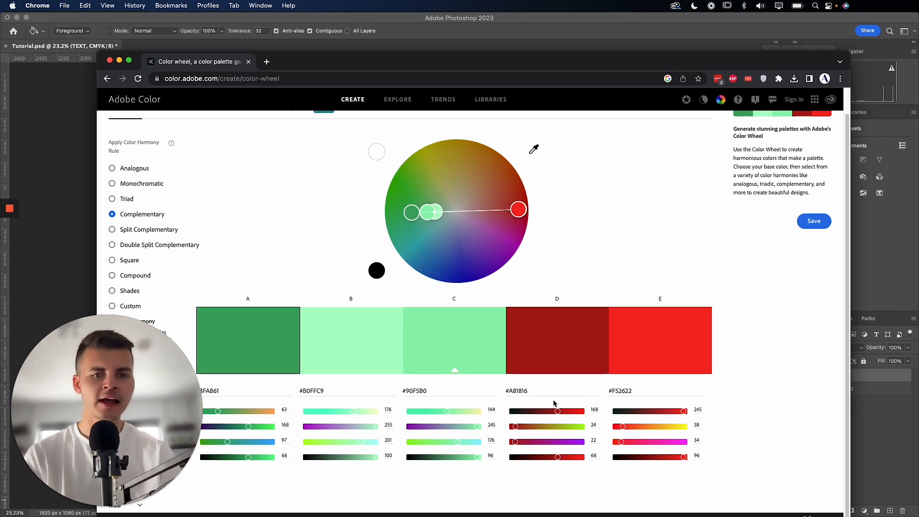
{"action": "mouse_move", "coordinate": [525, 384]}
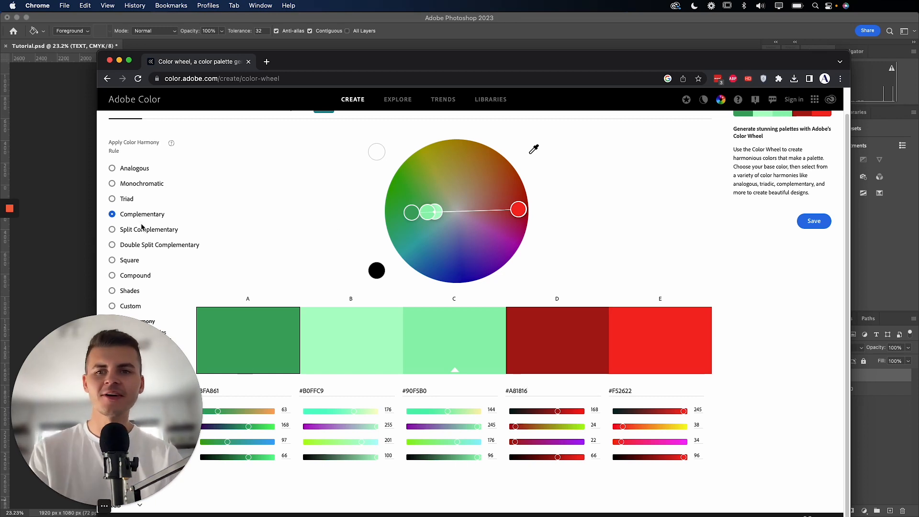
Switch to Split Complementary harmony, then go to the Explore page.
{"action": "left_click", "coordinate": [112, 230]}
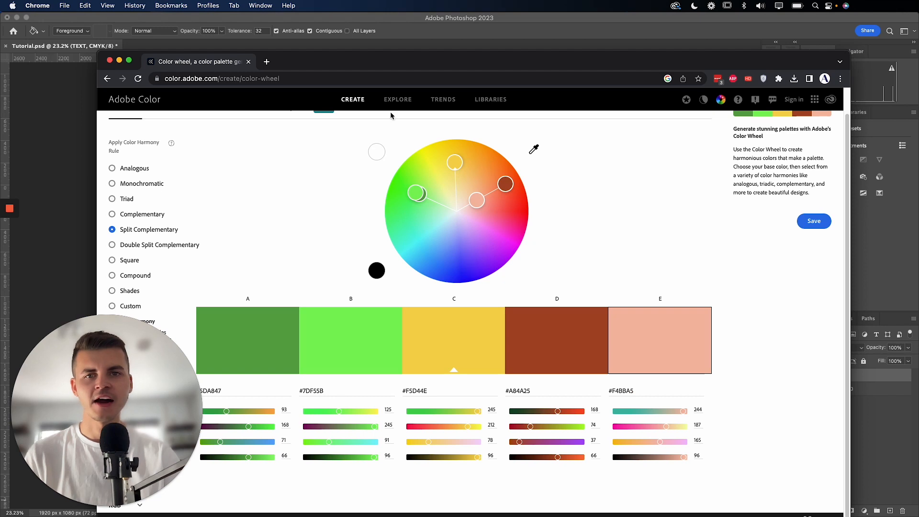
{"action": "left_click", "coordinate": [398, 99]}
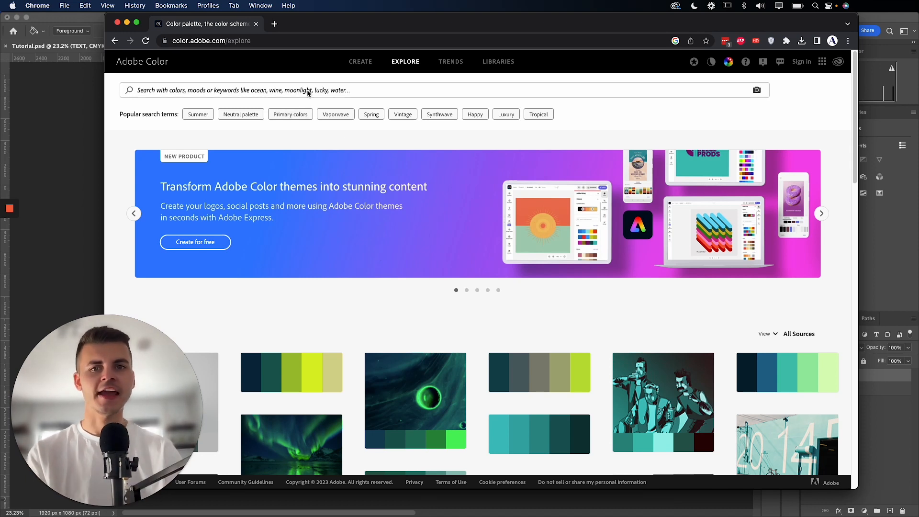
Search Explore for 'night' and open the moonlit night sky palette.
{"action": "left_click", "coordinate": [309, 90]}
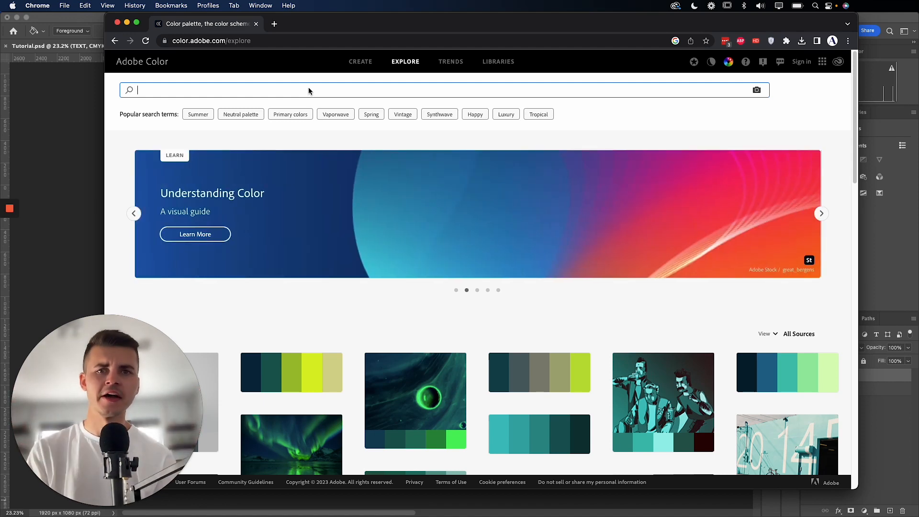
{"action": "type", "text": "night"}
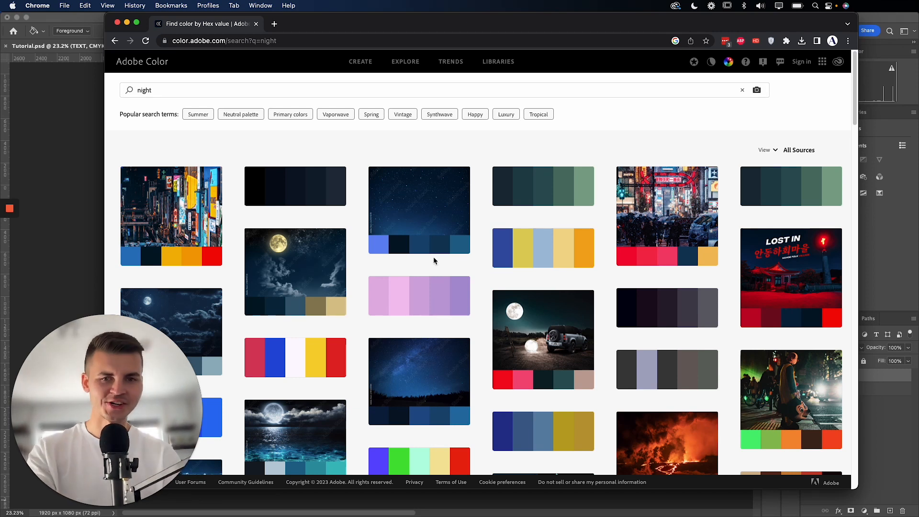
{"action": "mouse_move", "coordinate": [240, 235]}
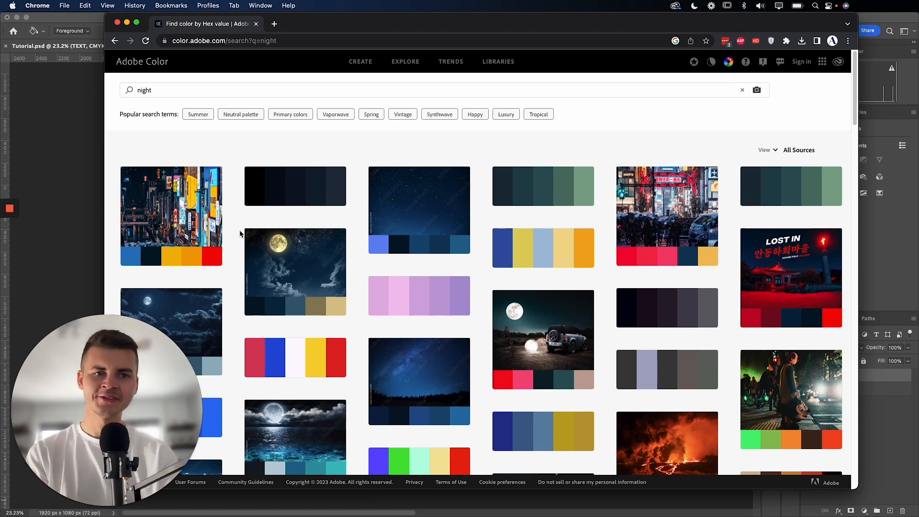
{"action": "left_click", "coordinate": [295, 272]}
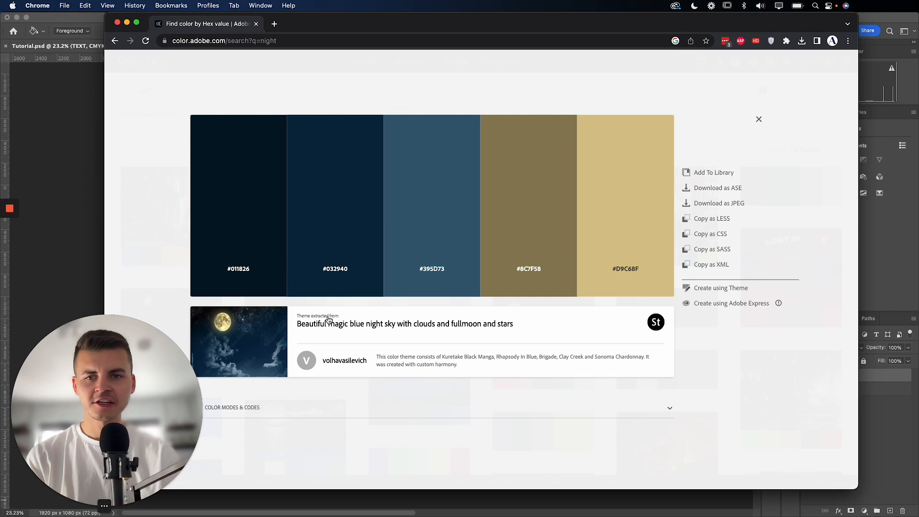
{"action": "mouse_move", "coordinate": [274, 319]}
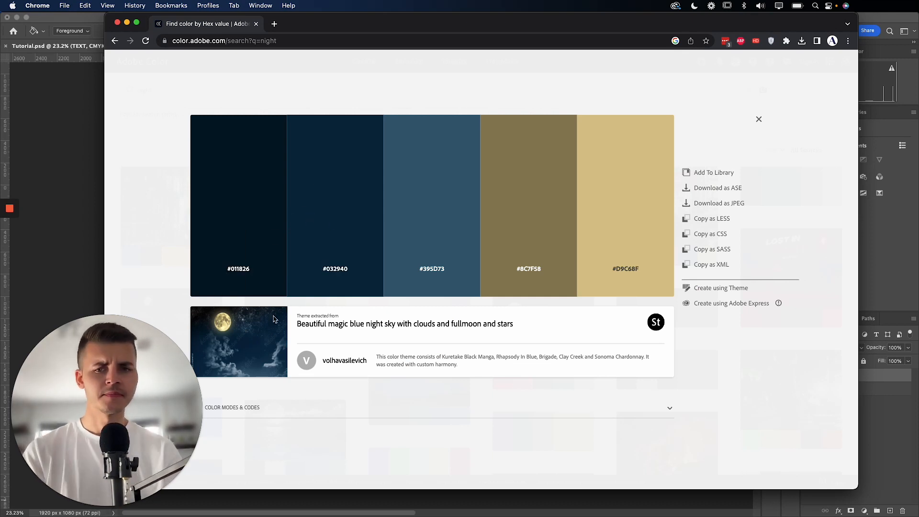
{"action": "mouse_move", "coordinate": [325, 252]}
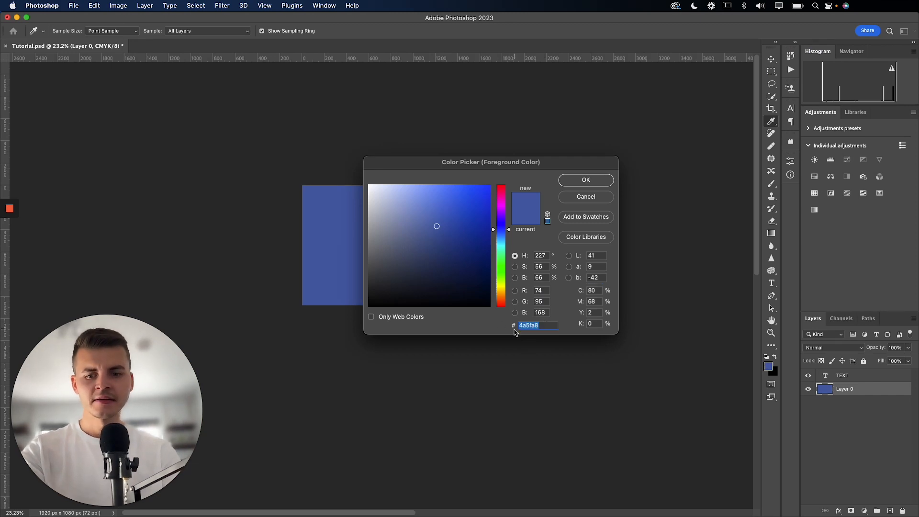
Choose a dark navy in the Color Picker for the canvas background.
{"action": "left_click", "coordinate": [586, 181]}
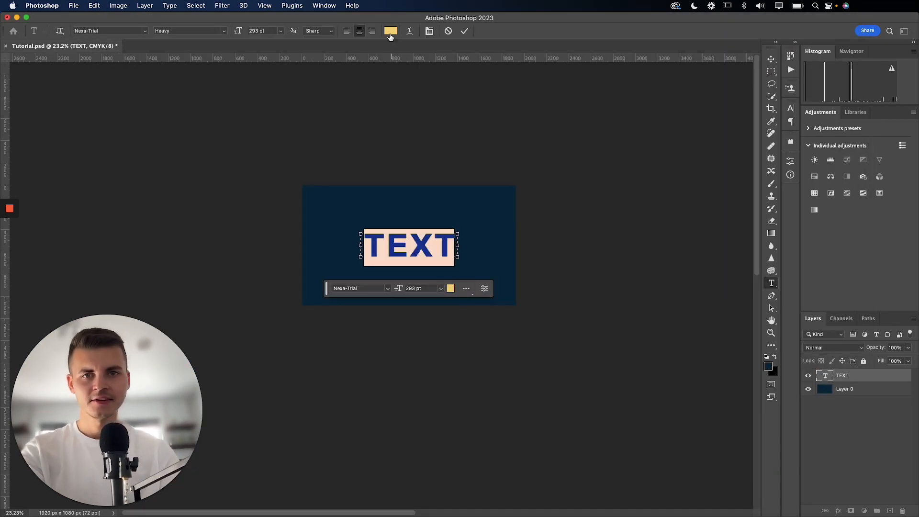
Set the TEXT colour to a light gold shade via the options-bar swatch.
{"action": "left_click", "coordinate": [391, 30]}
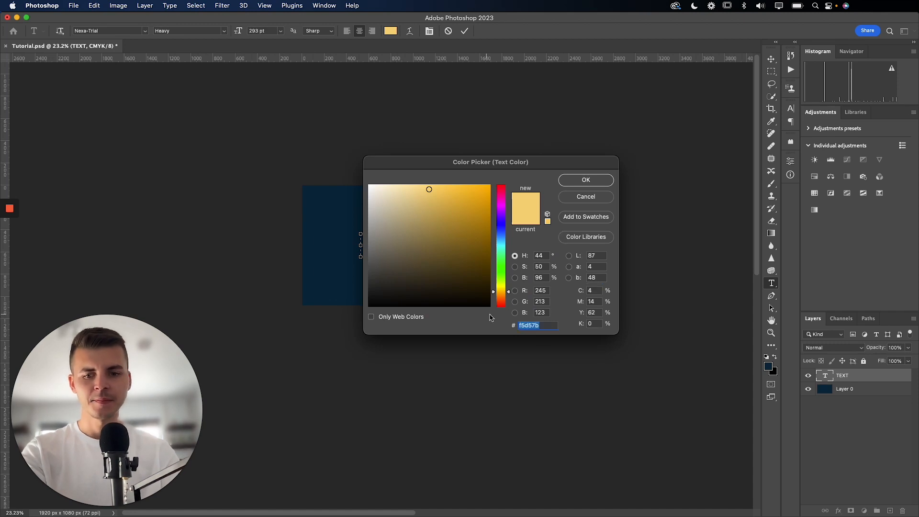
{"action": "left_click", "coordinate": [586, 180]}
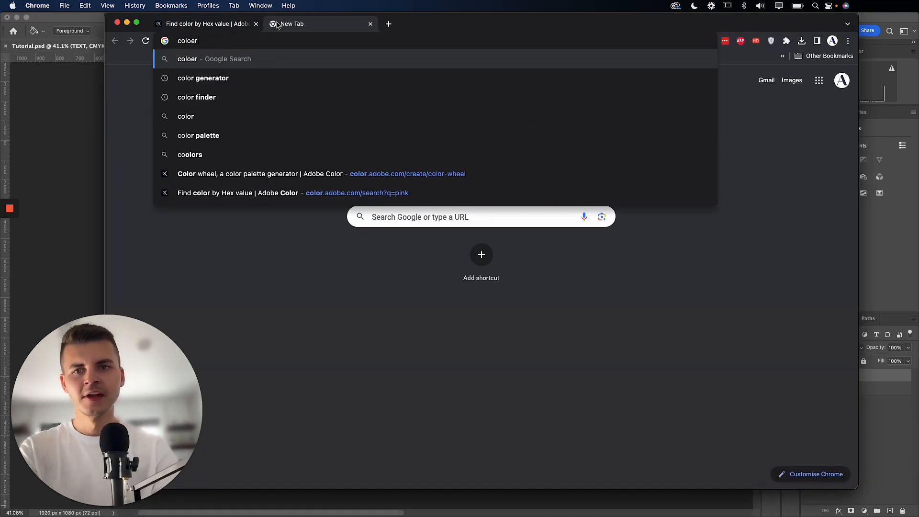
Search Google Images for 'color psychology' and preview the Help Scout Color Emotion Guide.
{"action": "type", "text": "color of ps"}
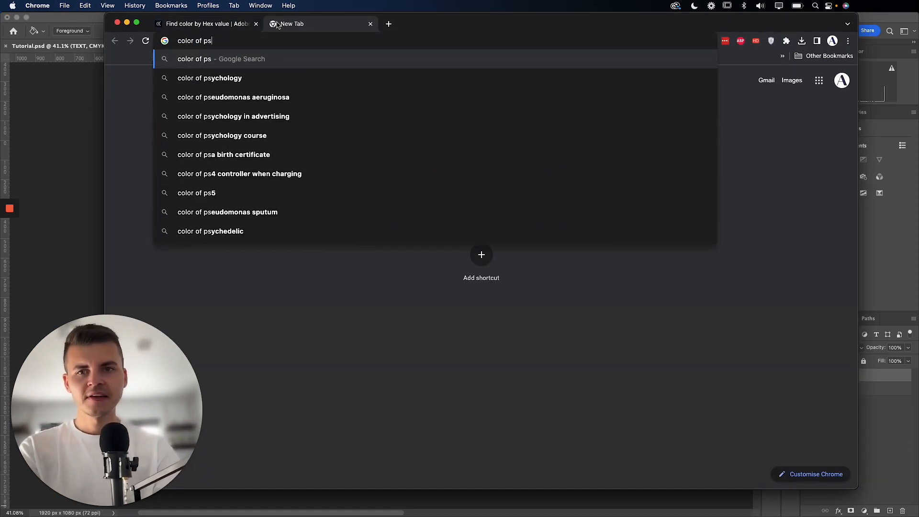
{"action": "left_click", "coordinate": [209, 78]}
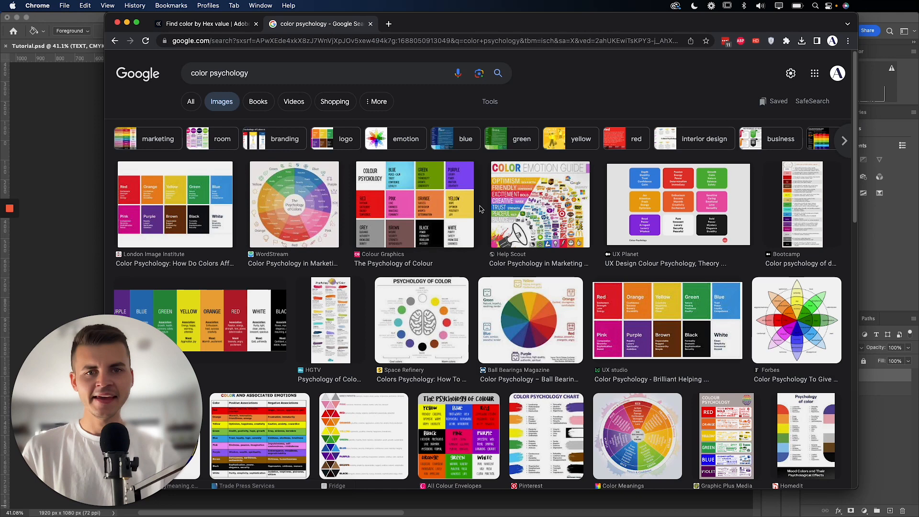
{"action": "left_click", "coordinate": [539, 204]}
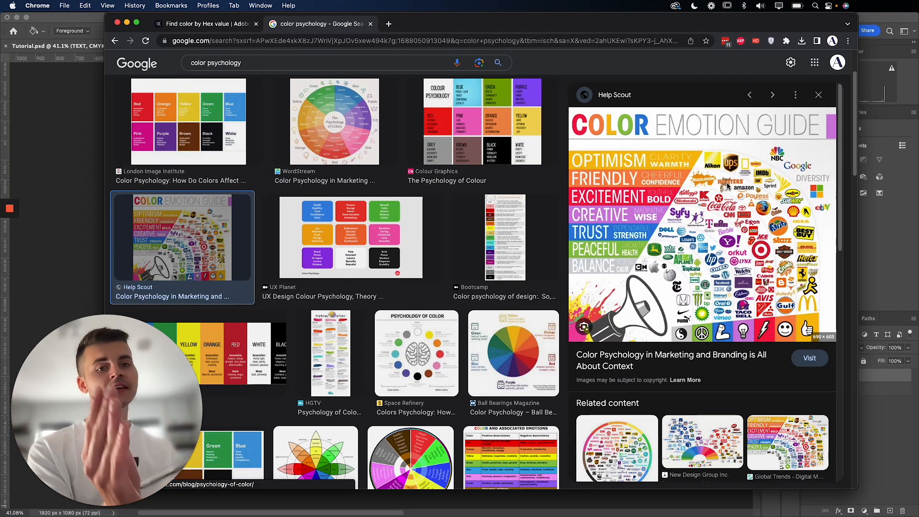
Return to the Adobe Color Explore tab and head for its Trends page.
{"action": "left_click", "coordinate": [335, 123]}
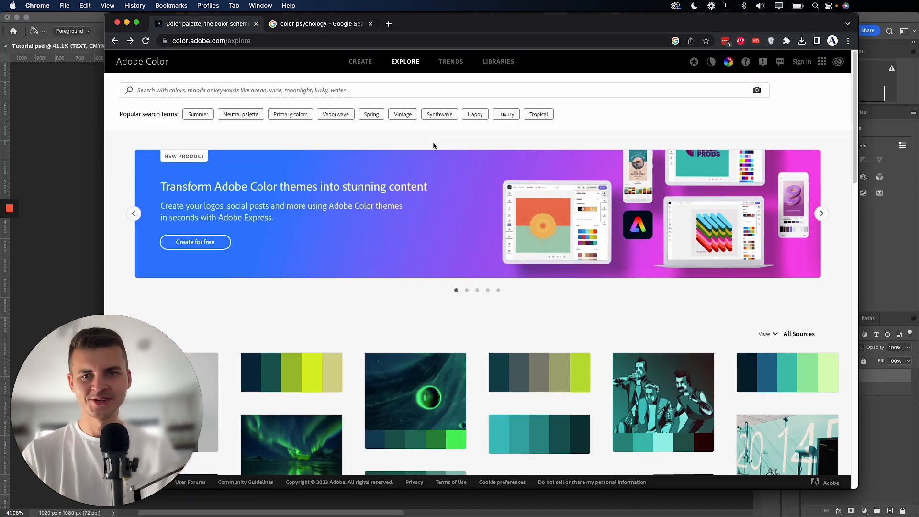
{"action": "left_click", "coordinate": [450, 62]}
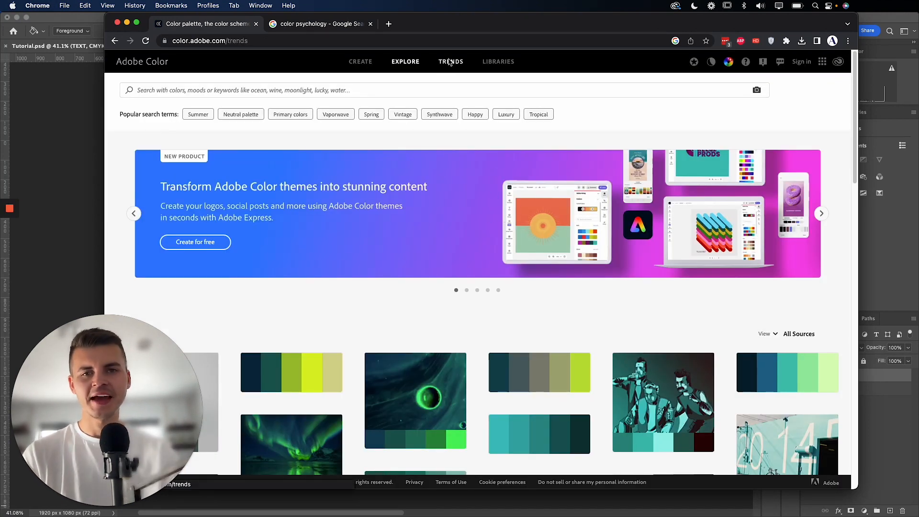
Show Adobe Color's Trends page with fashion-industry palettes.
{"action": "left_click", "coordinate": [450, 61]}
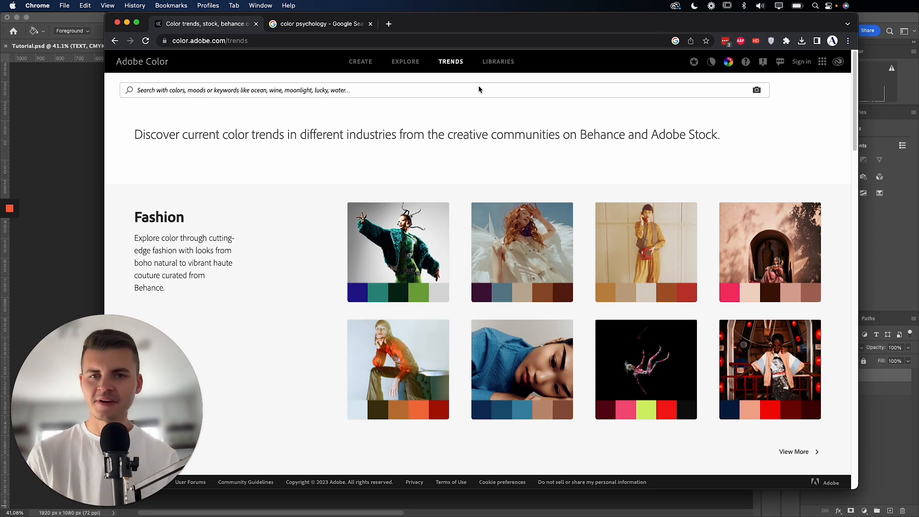
Start a new Google image search for 'gold color tones' from the psychology results tab.
{"action": "left_click", "coordinate": [320, 24]}
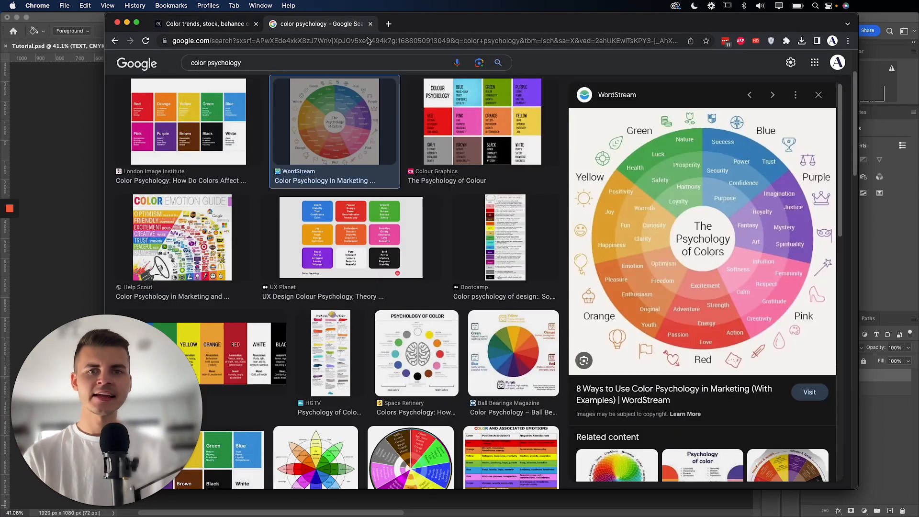
{"action": "left_click", "coordinate": [295, 64]}
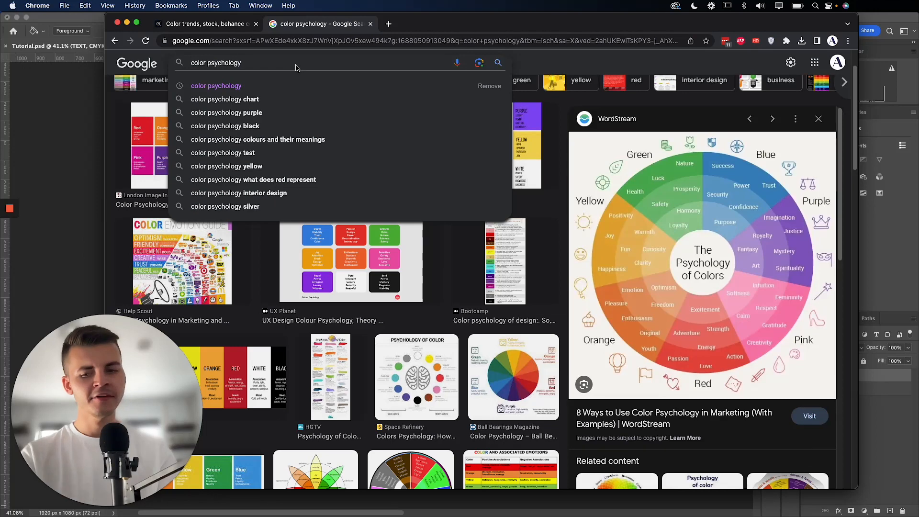
{"action": "type", "text": "gold color tones"}
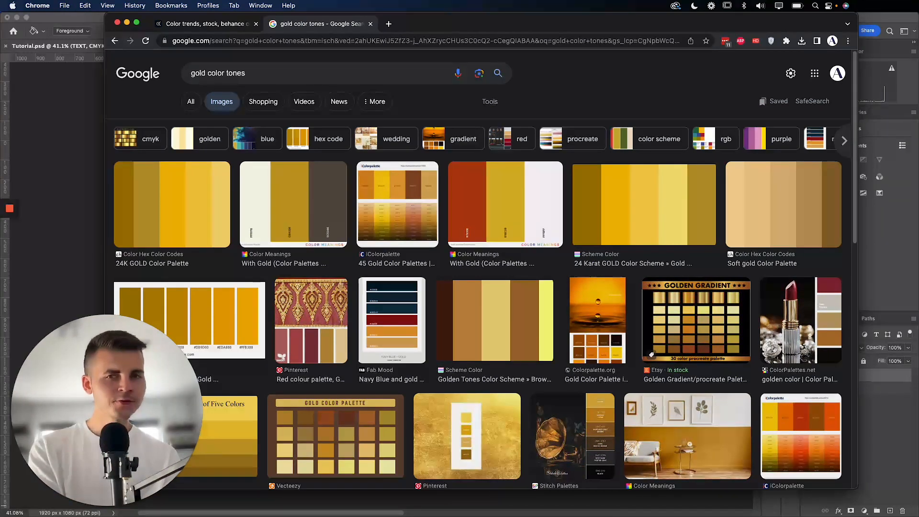
{"action": "mouse_move", "coordinate": [611, 167]}
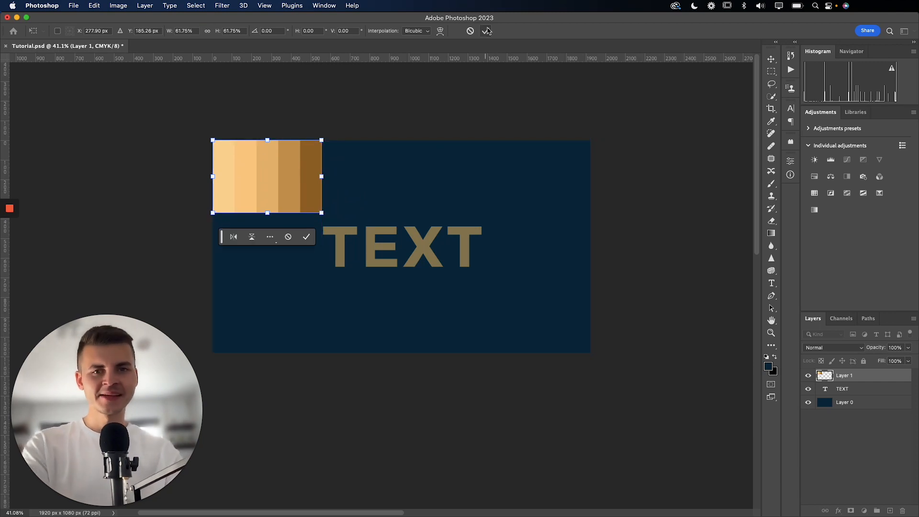
Commit the pasted gold palette's placement and bring up the TEXT layer's colour swatch.
{"action": "left_click", "coordinate": [307, 237]}
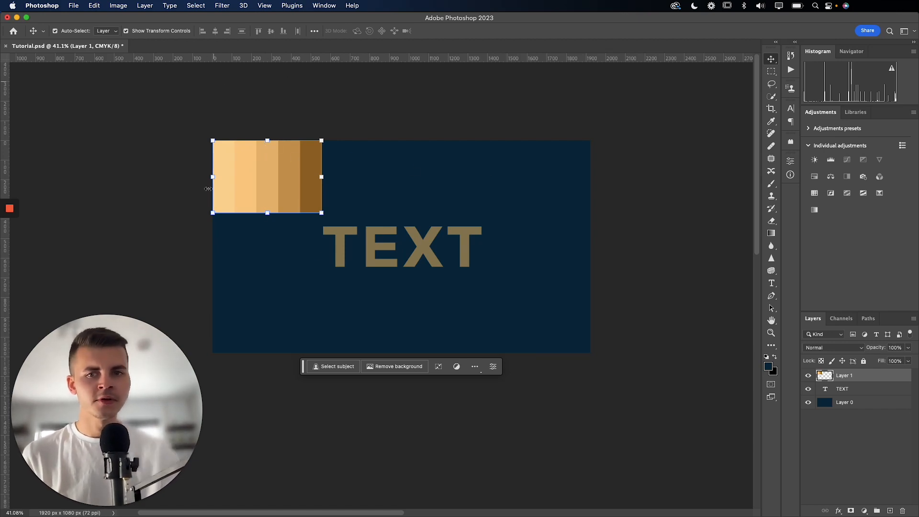
{"action": "left_click", "coordinate": [843, 389]}
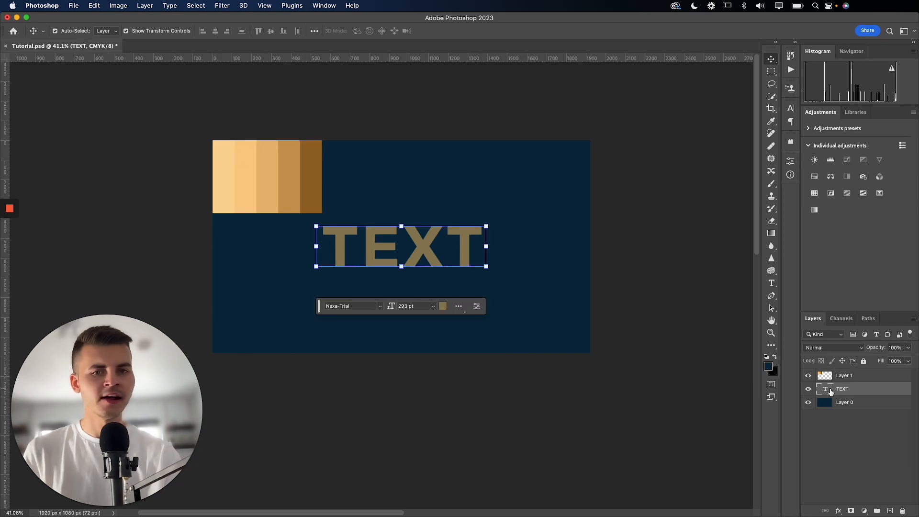
{"action": "left_click", "coordinate": [443, 306]}
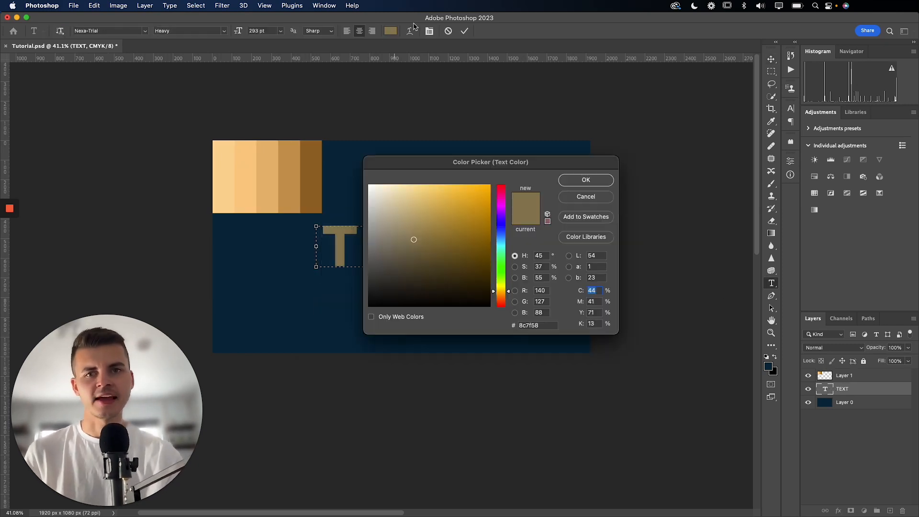
Sample dark, light and mid gold stripes from the palette, settling on deep gold #966928 for TEXT.
{"action": "left_click_drag", "start_coordinate": [491, 162], "coordinate": [680, 61]}
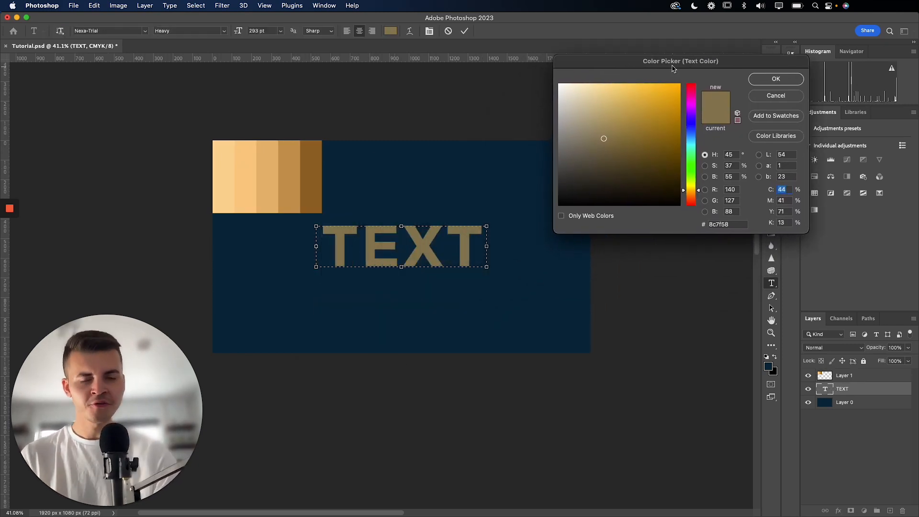
{"action": "mouse_move", "coordinate": [333, 140]}
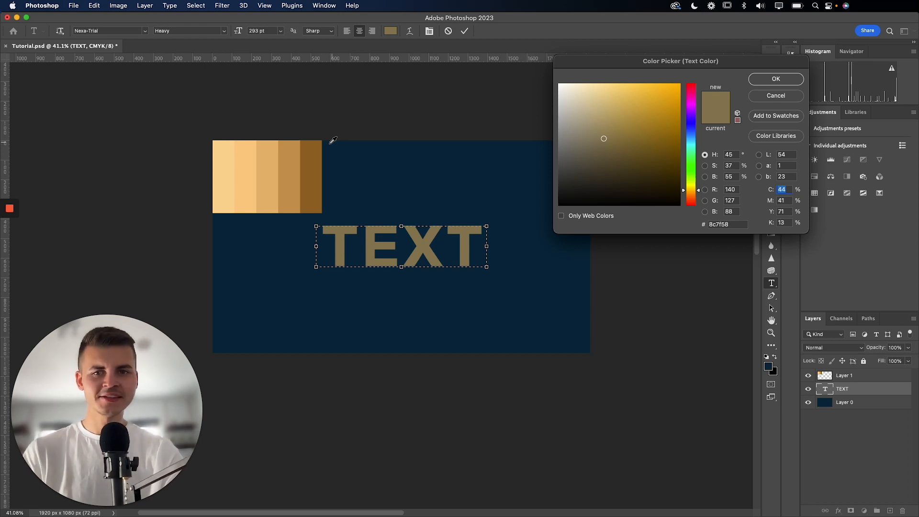
{"action": "left_click", "coordinate": [647, 133]}
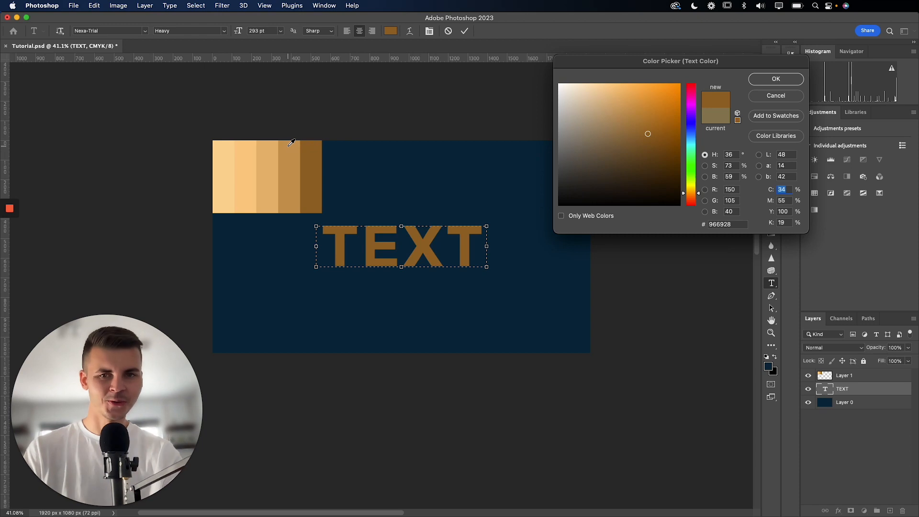
{"action": "left_click", "coordinate": [619, 94]}
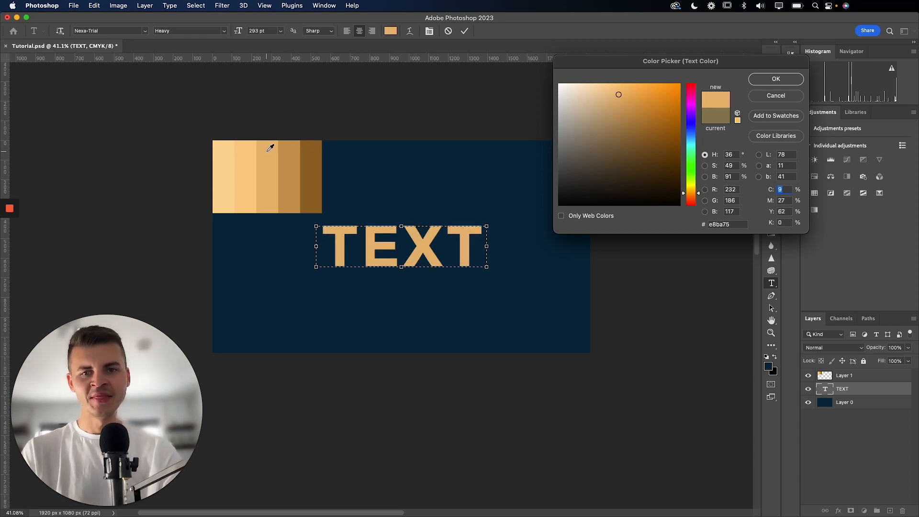
{"action": "left_click", "coordinate": [609, 85]}
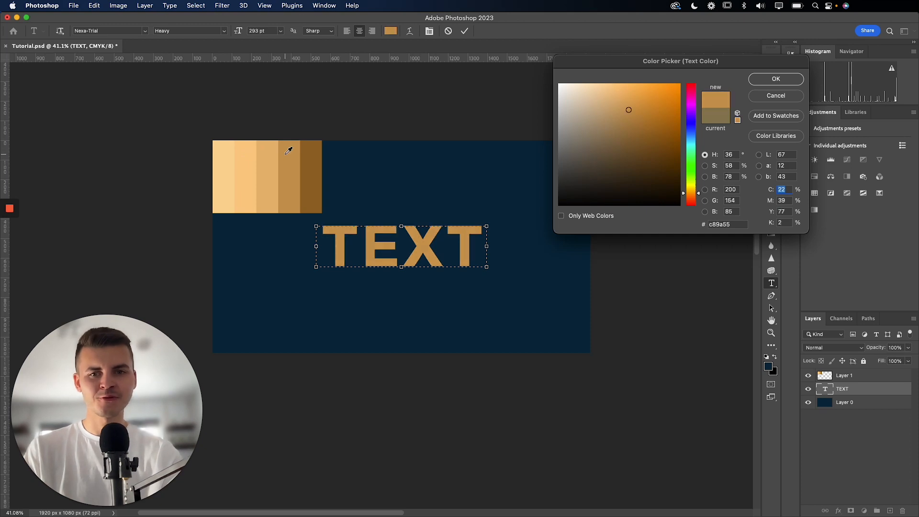
{"action": "left_click", "coordinate": [648, 133]}
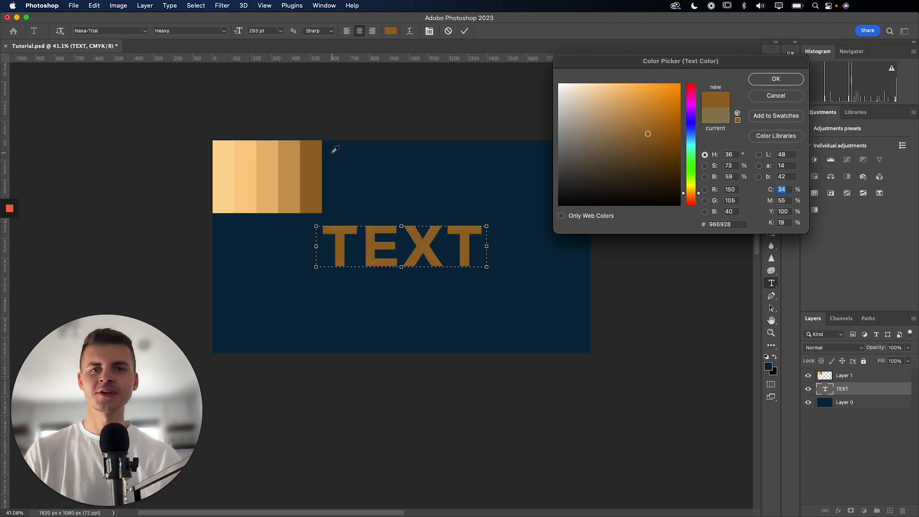